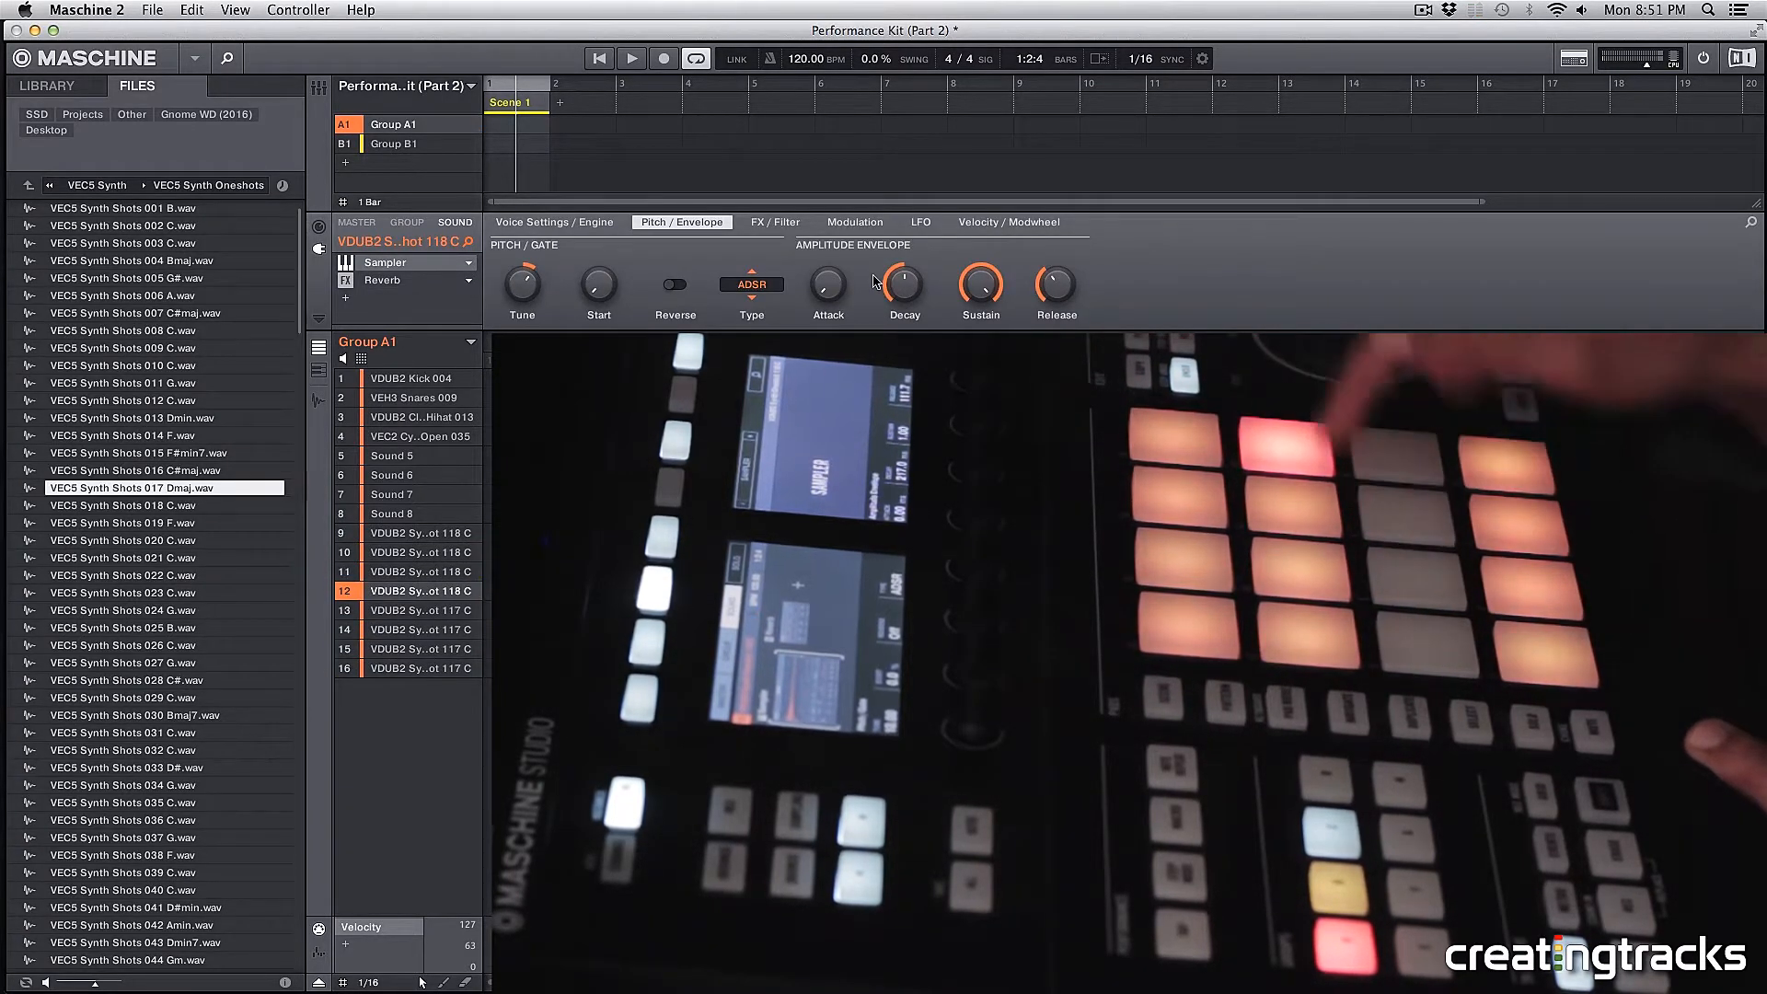
Select Group B1 to reveal its sound list with the empty Sound 9 slot.
click(422, 397)
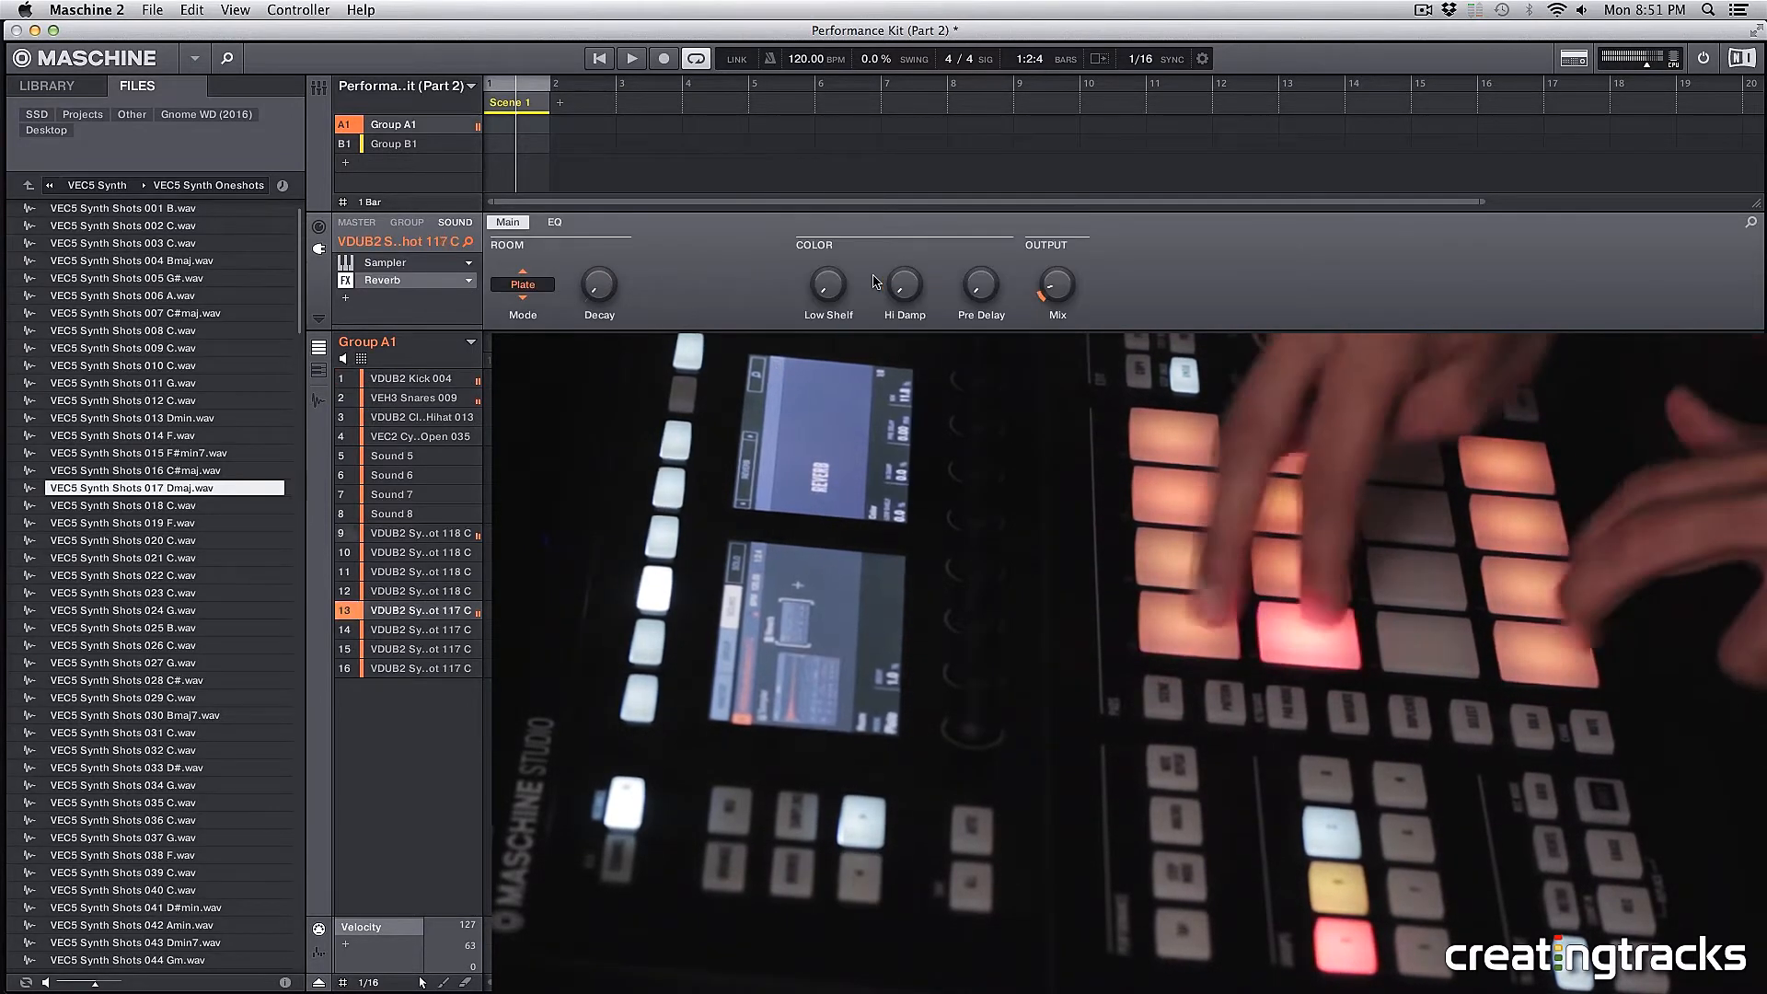
click(417, 398)
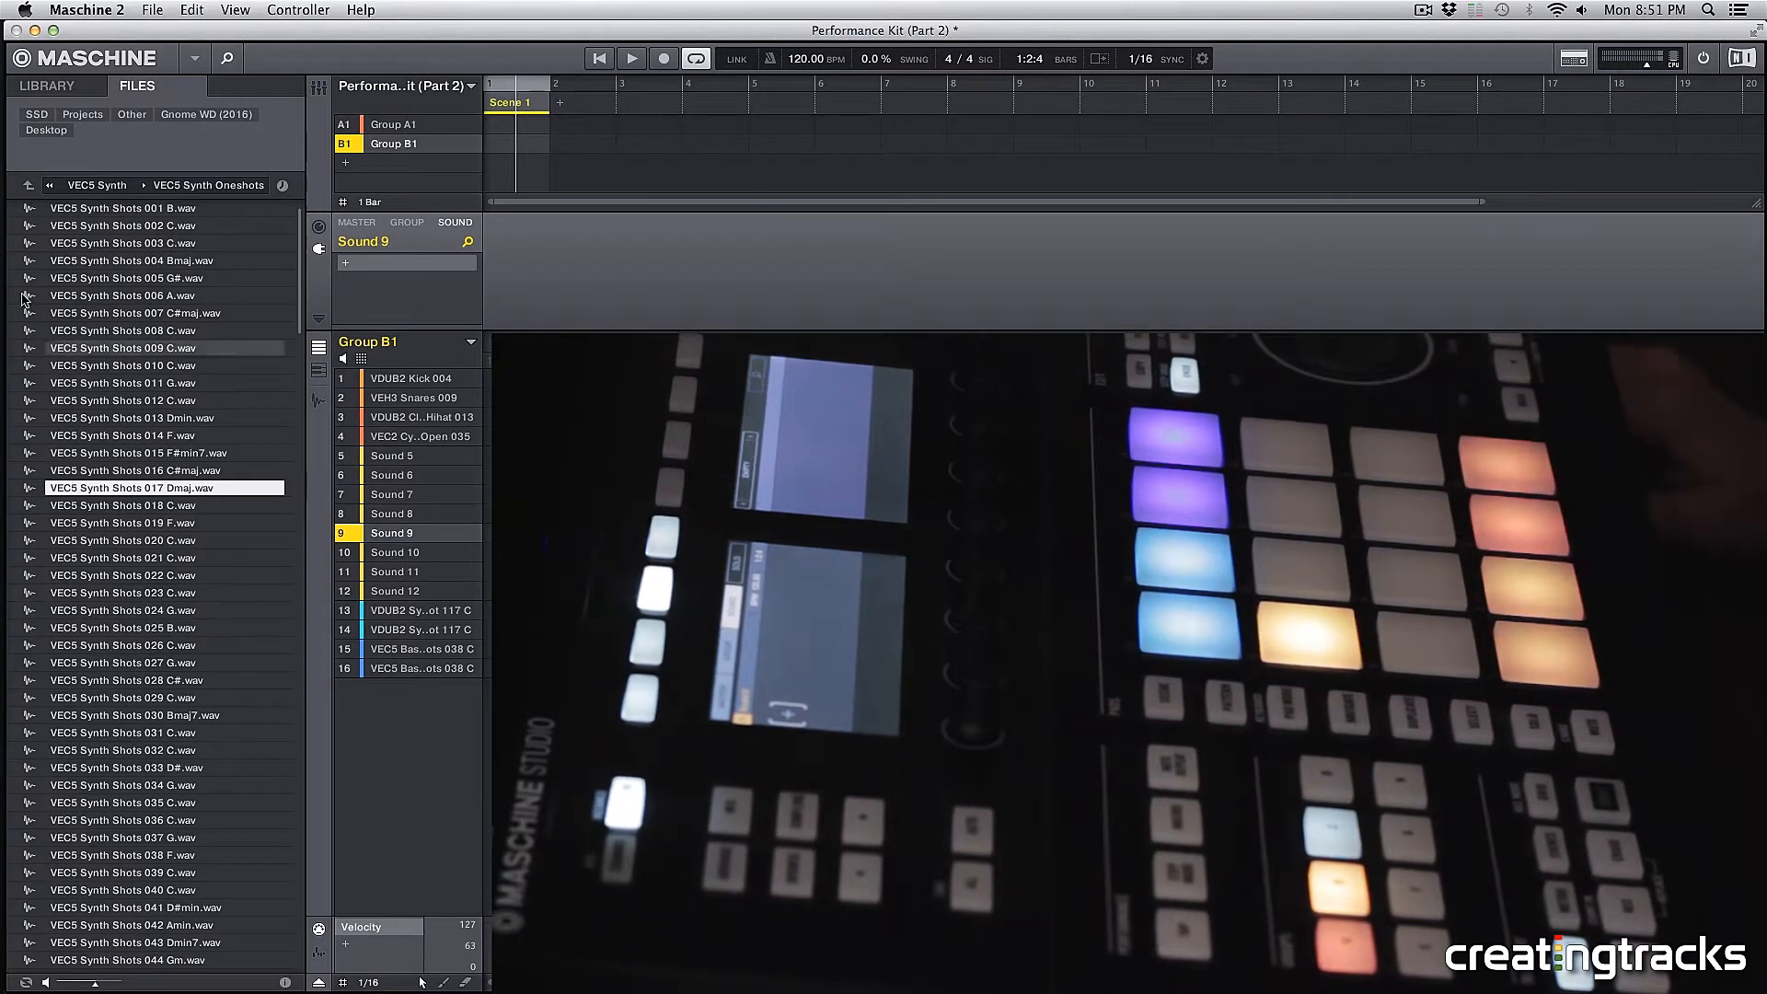
click(47, 185)
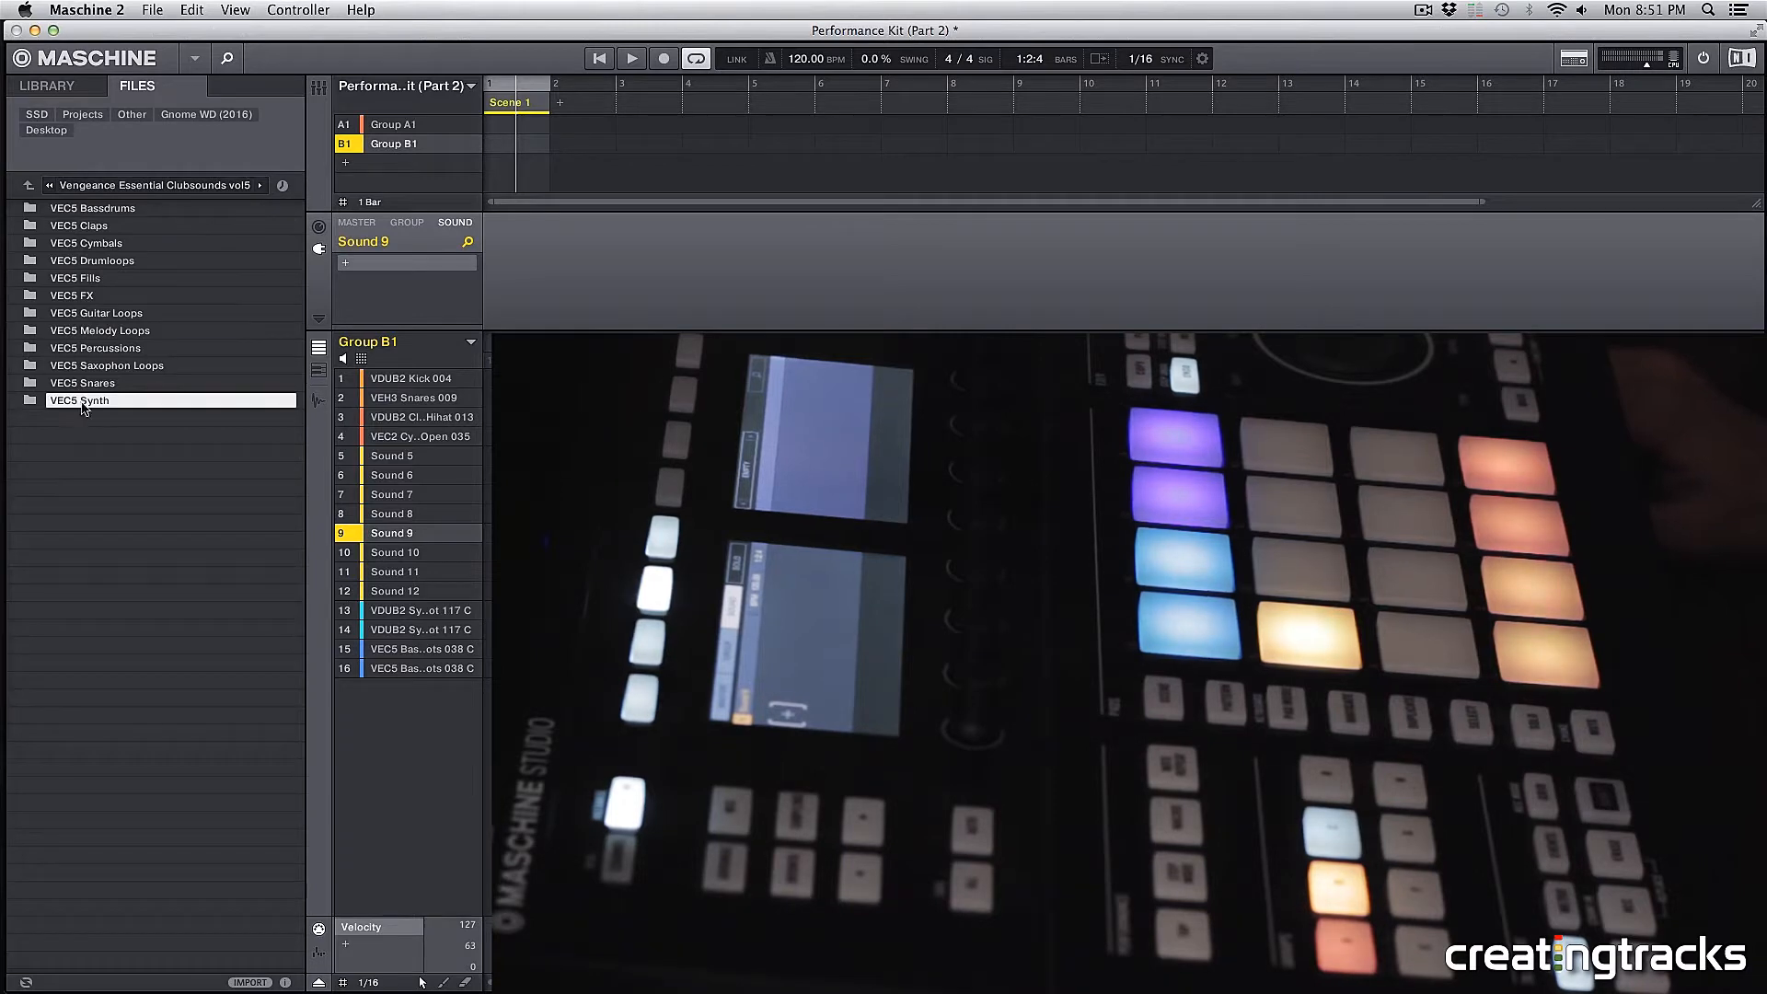
double_click(79, 400)
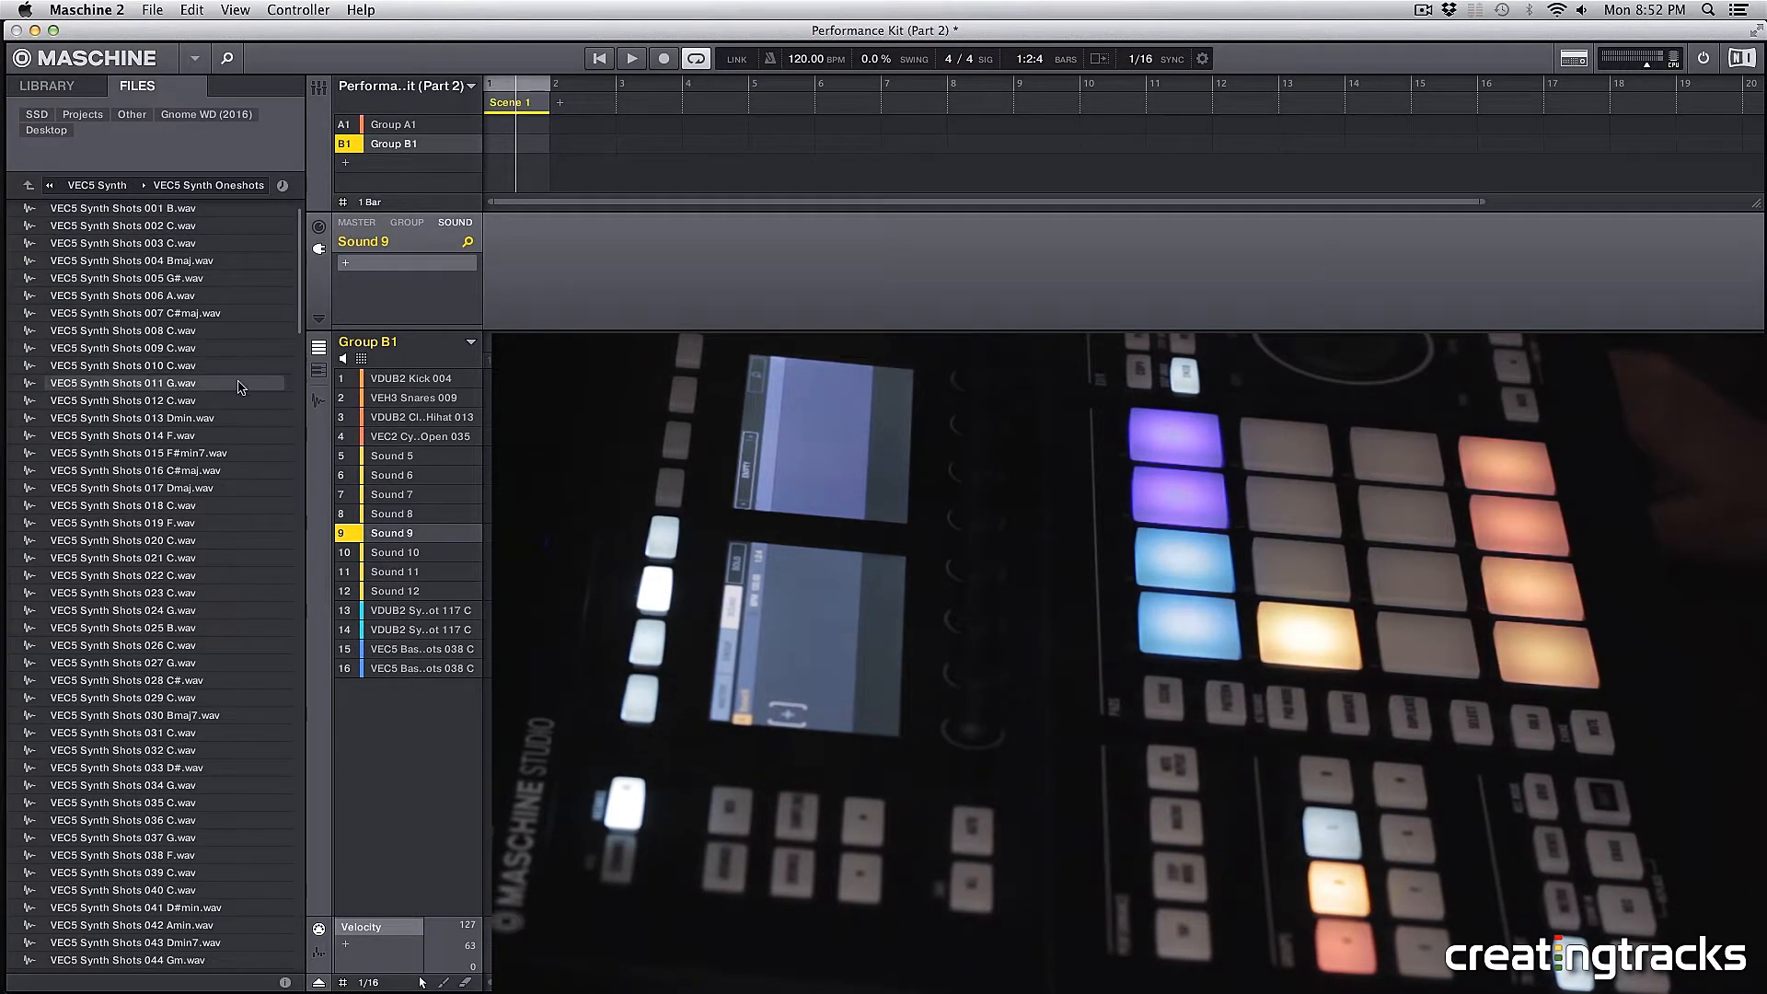
scroll(down, 3)
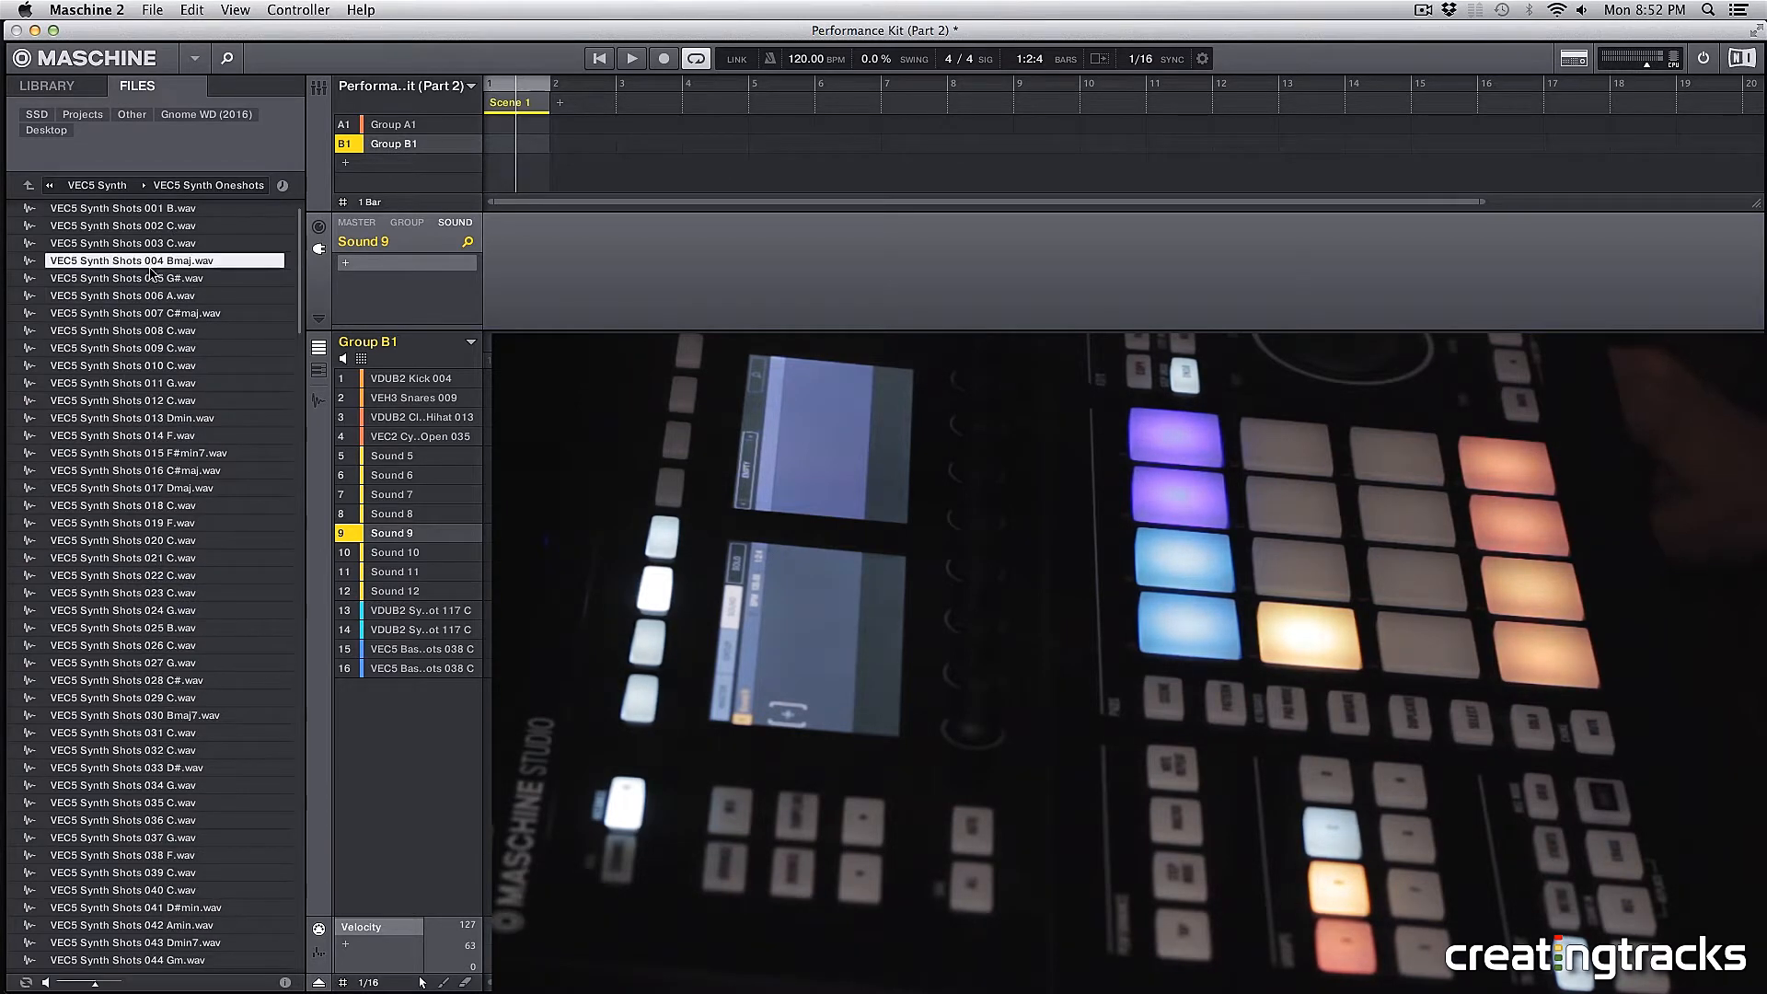
click(122, 347)
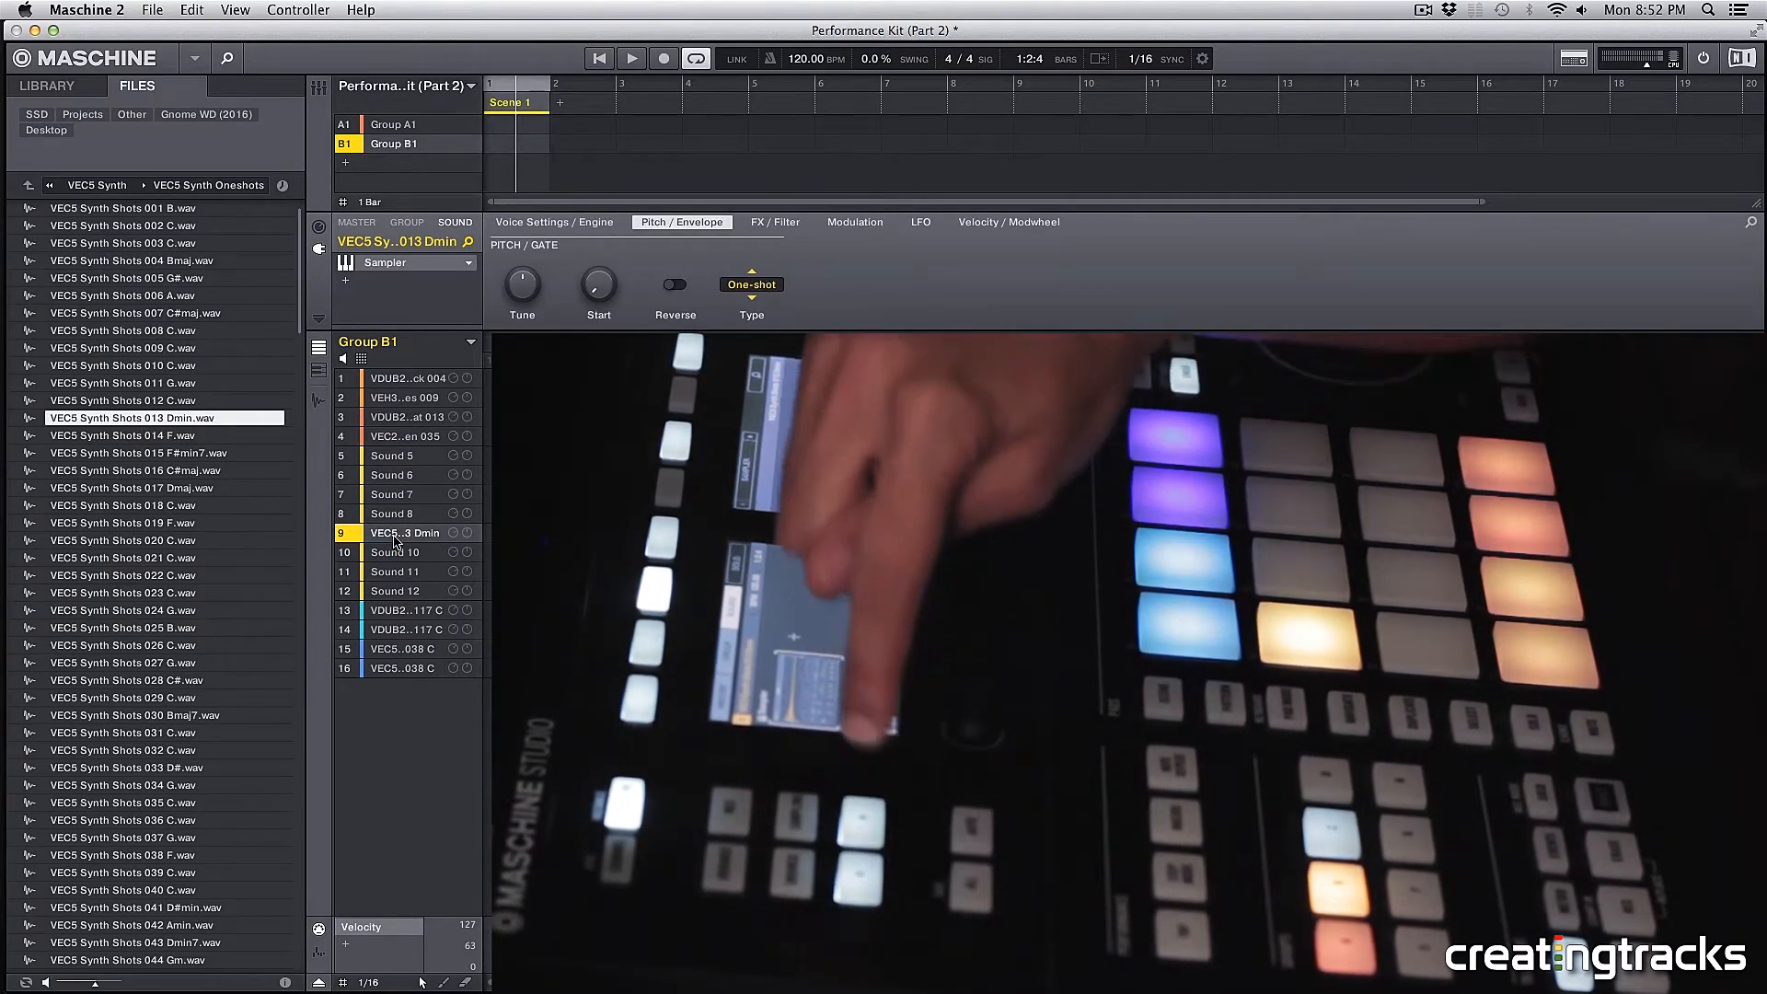
Select the newly loaded VEC5 Synth Shots 013 Dmin sound in slot 9.
click(751, 284)
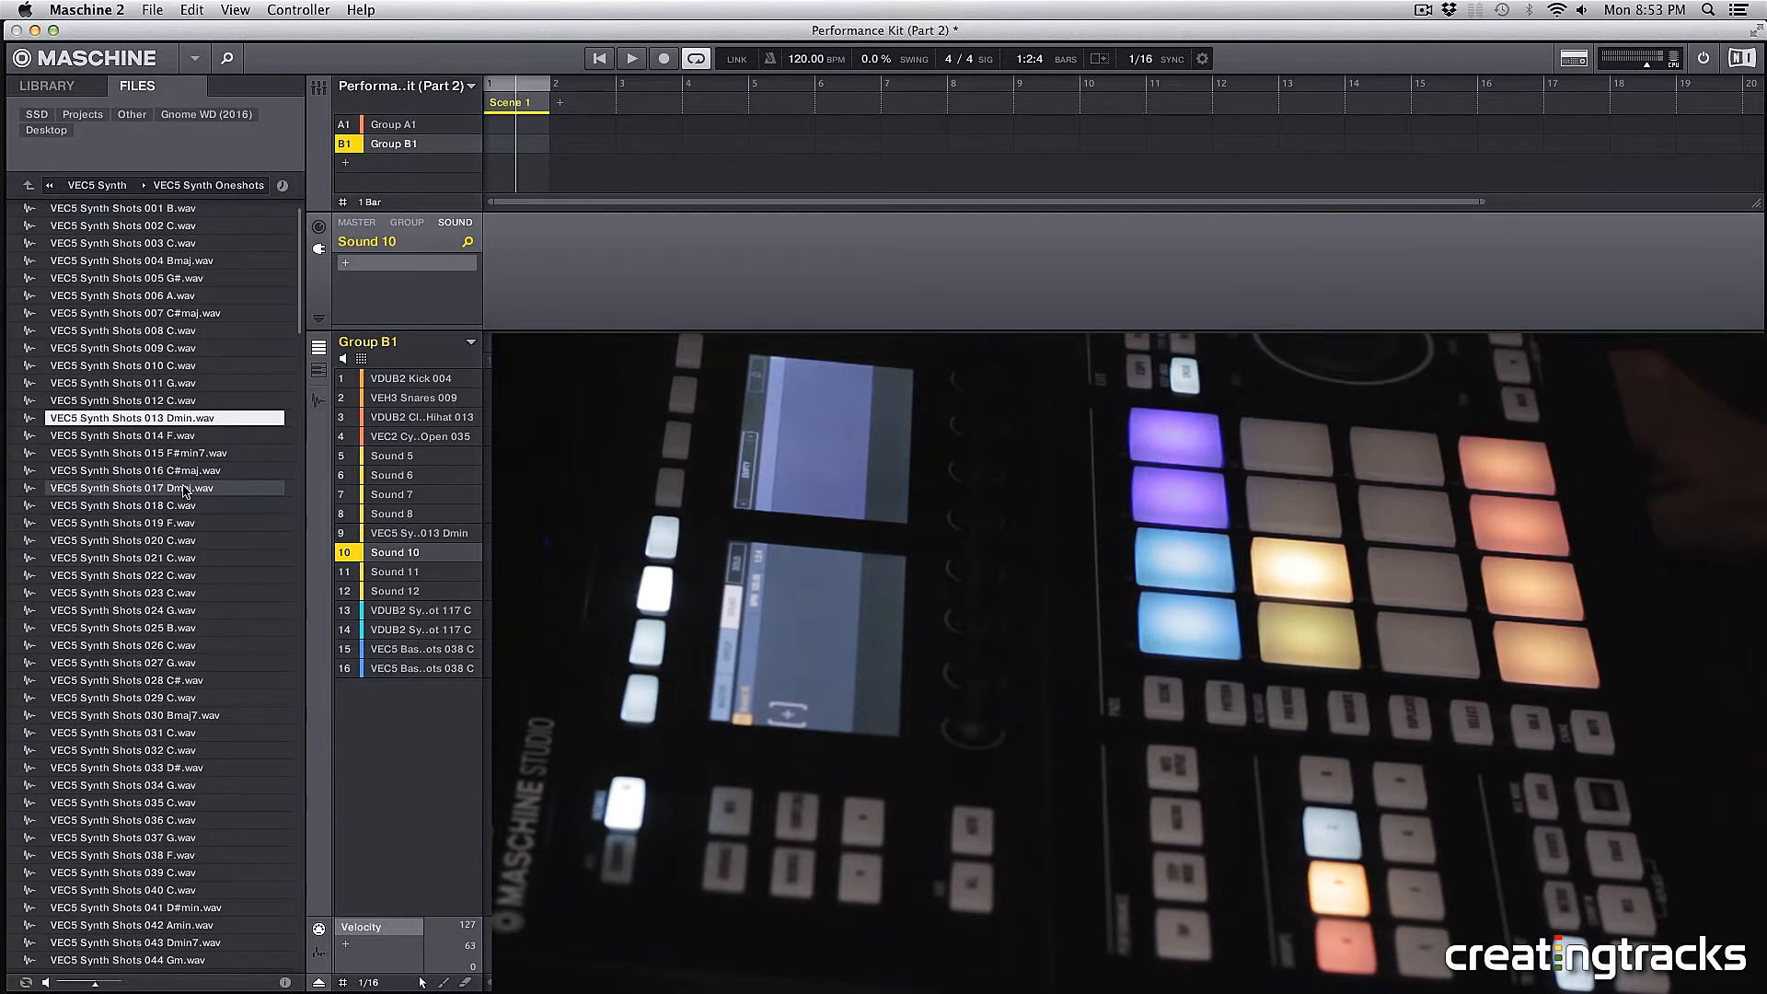
Load VEC5 Synth Shots 017 Dmaj.wav onto Sound 10 and adjust its sampler envelope.
click(164, 486)
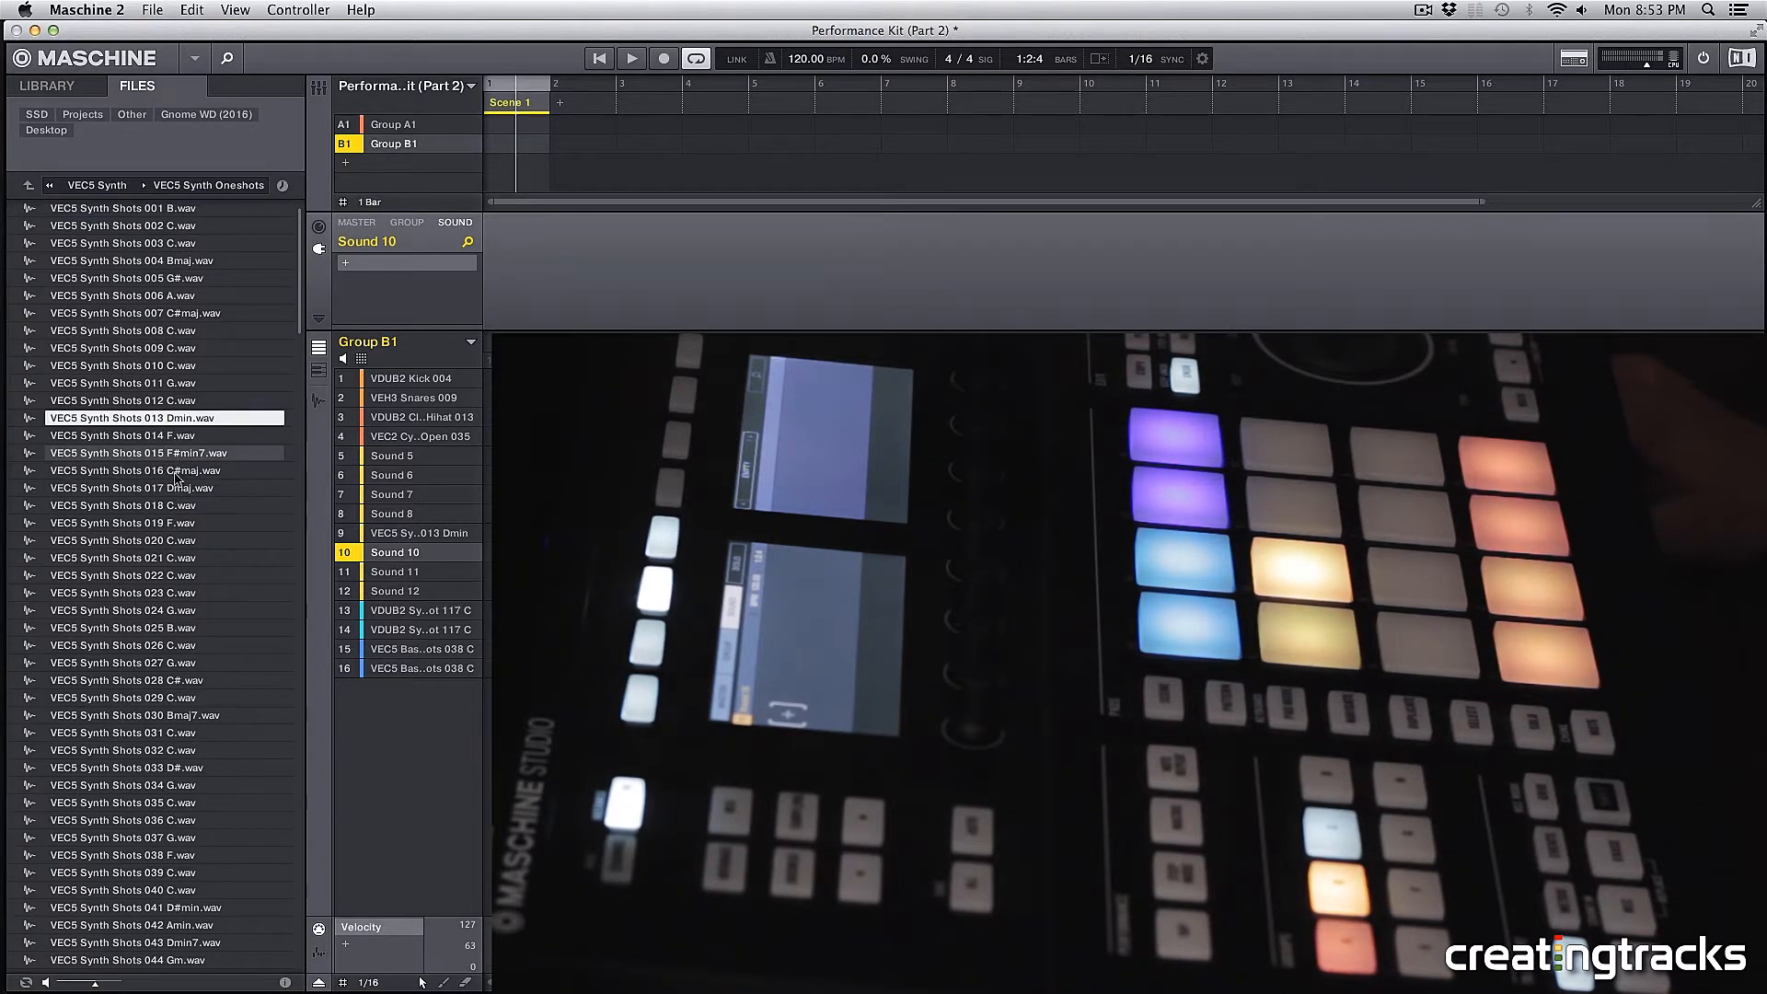
click(158, 487)
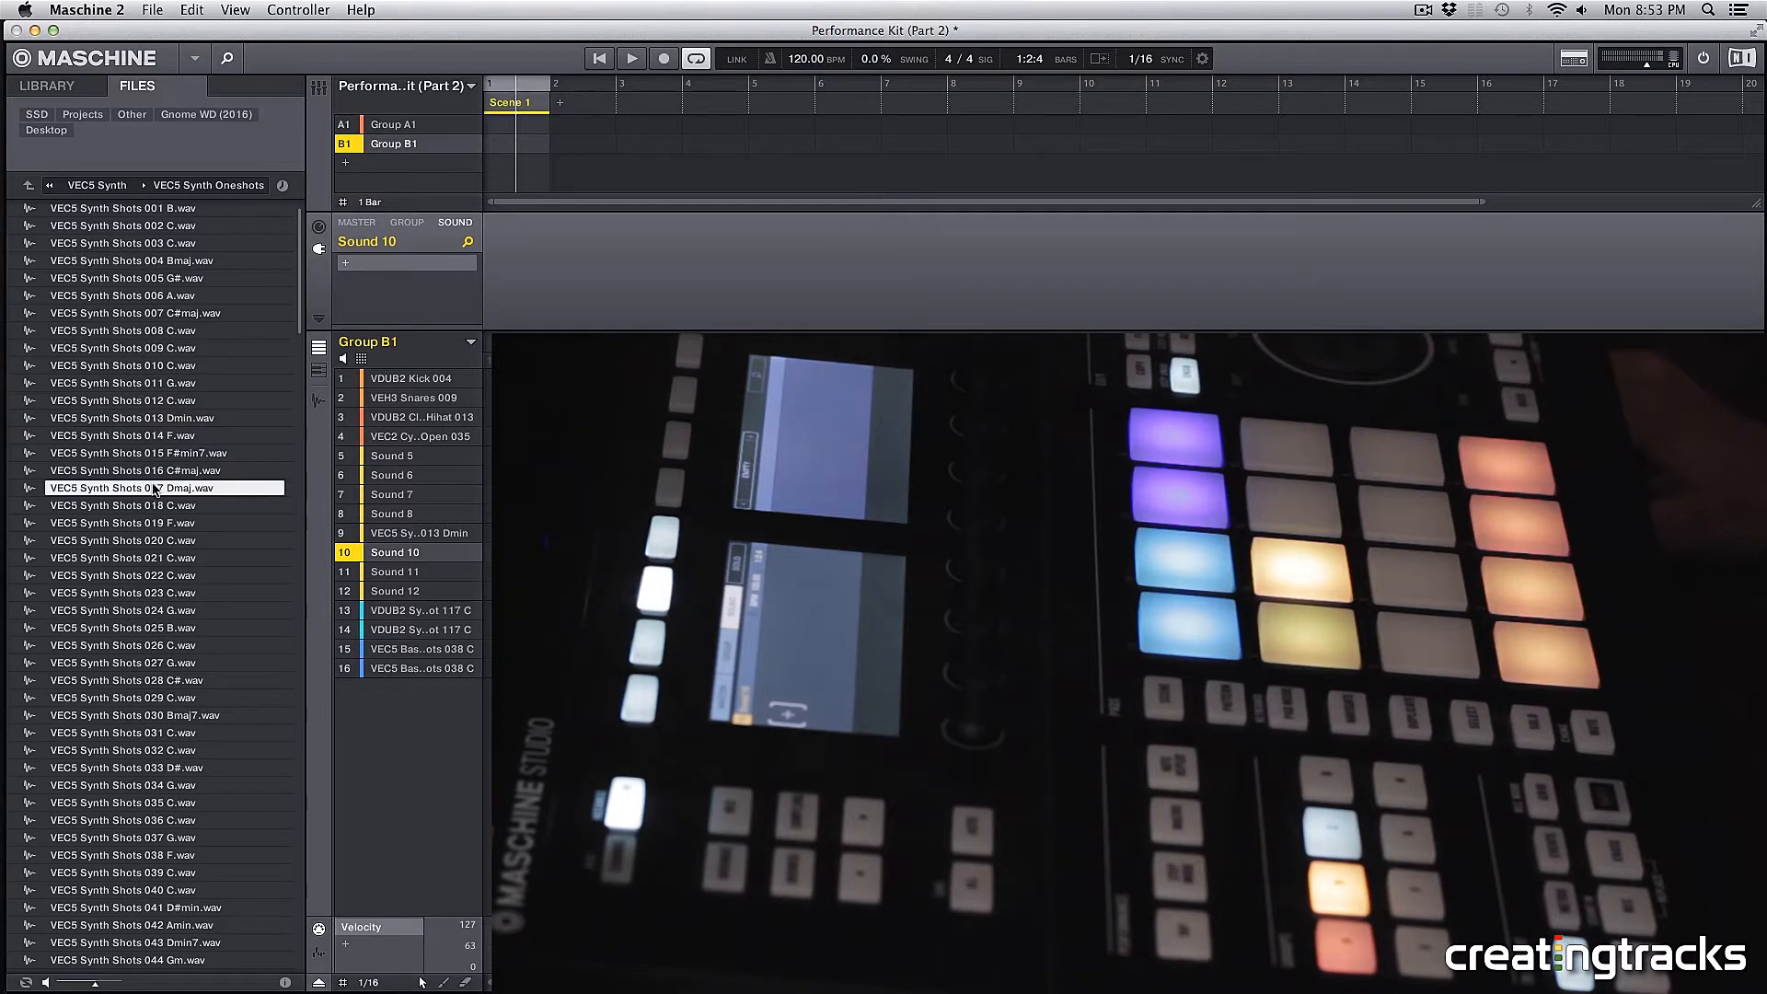
double_click(122, 487)
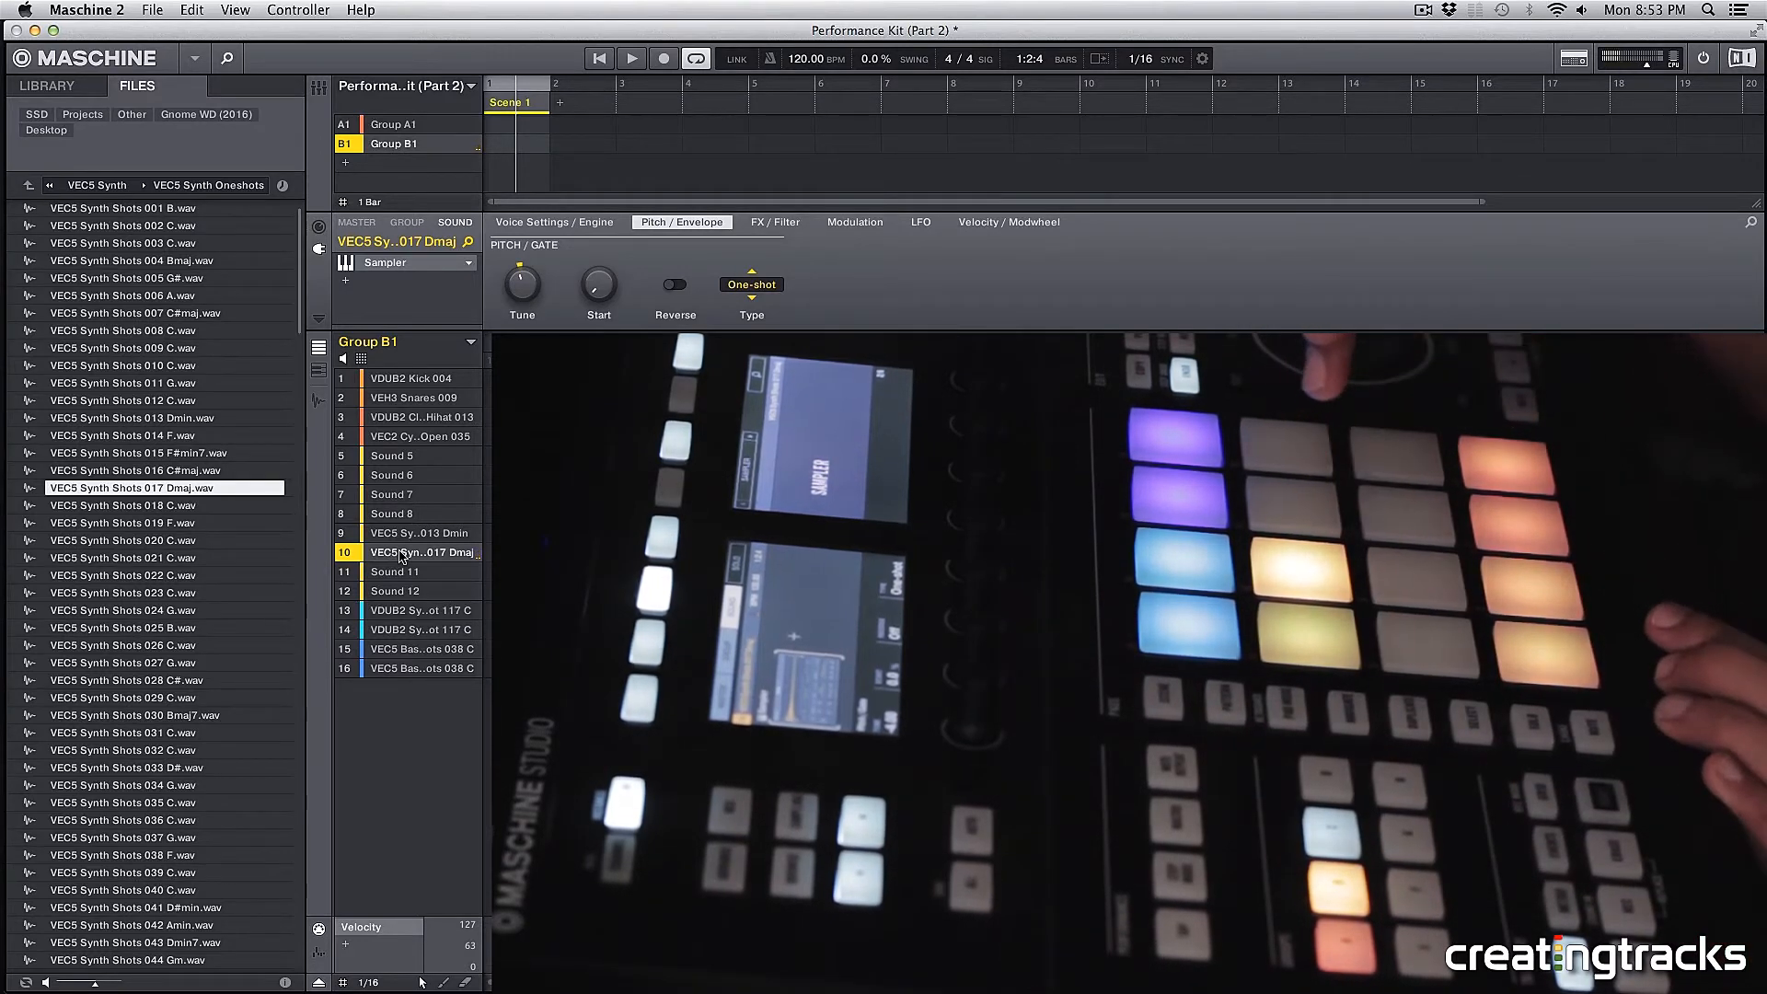
click(751, 284)
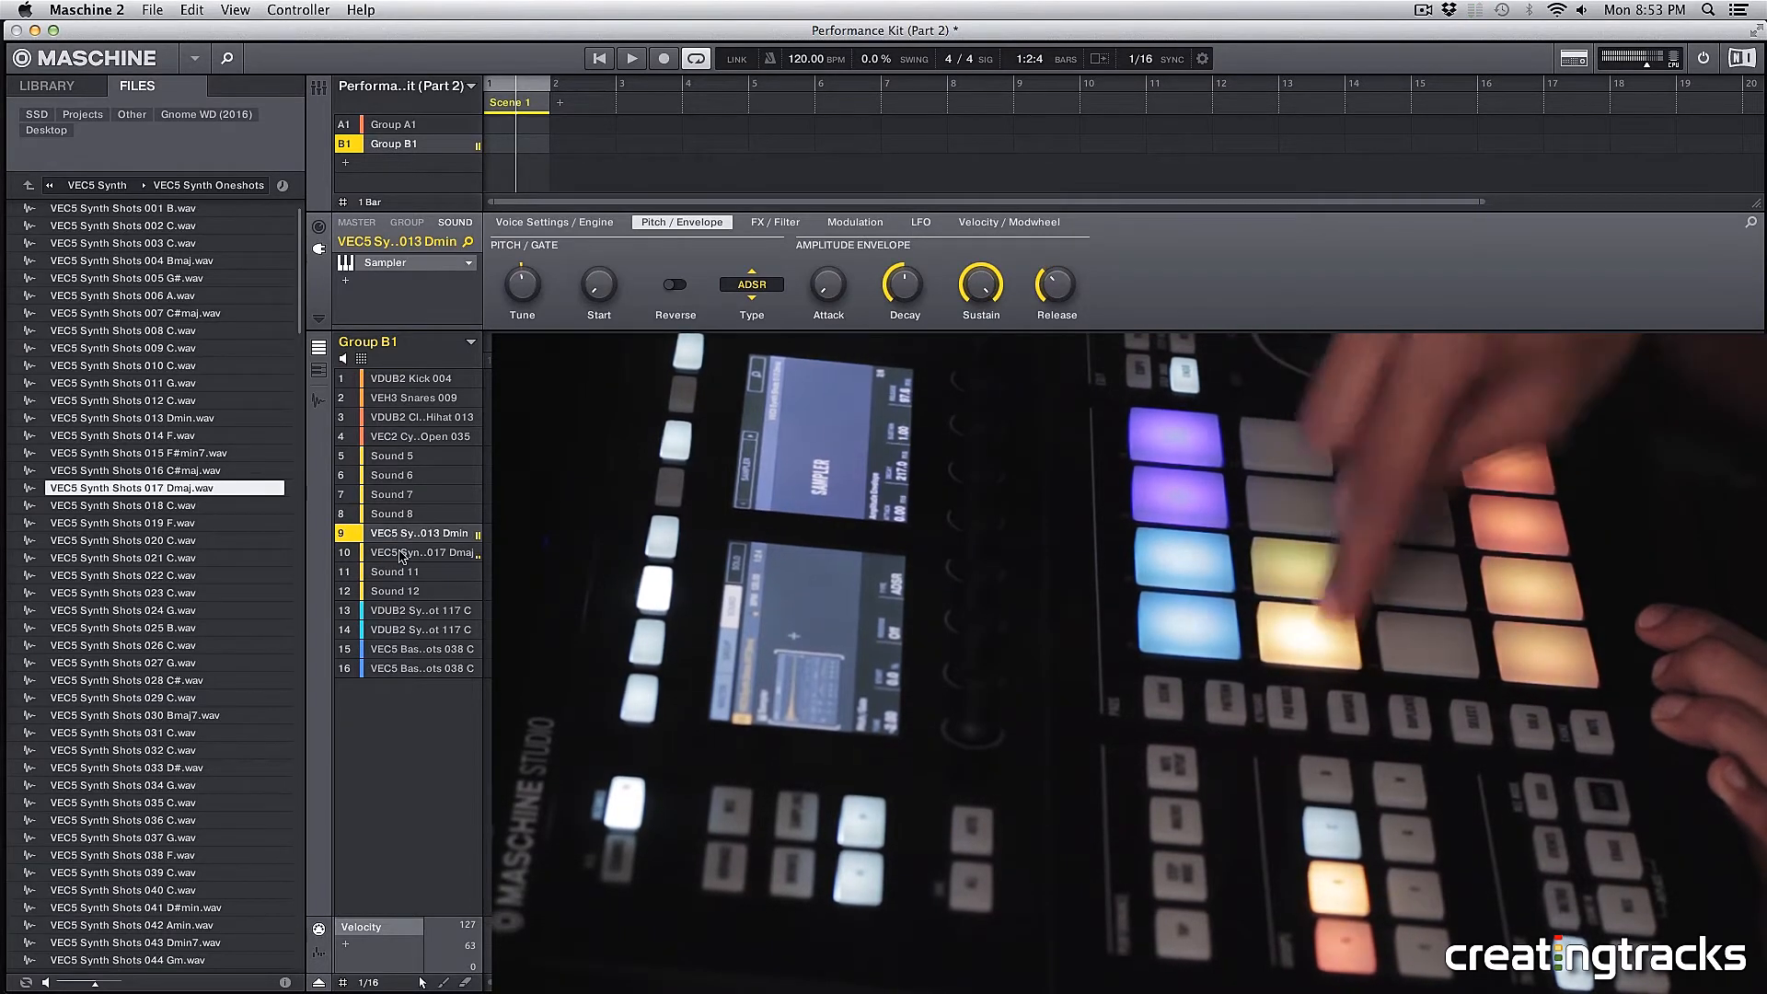
click(417, 552)
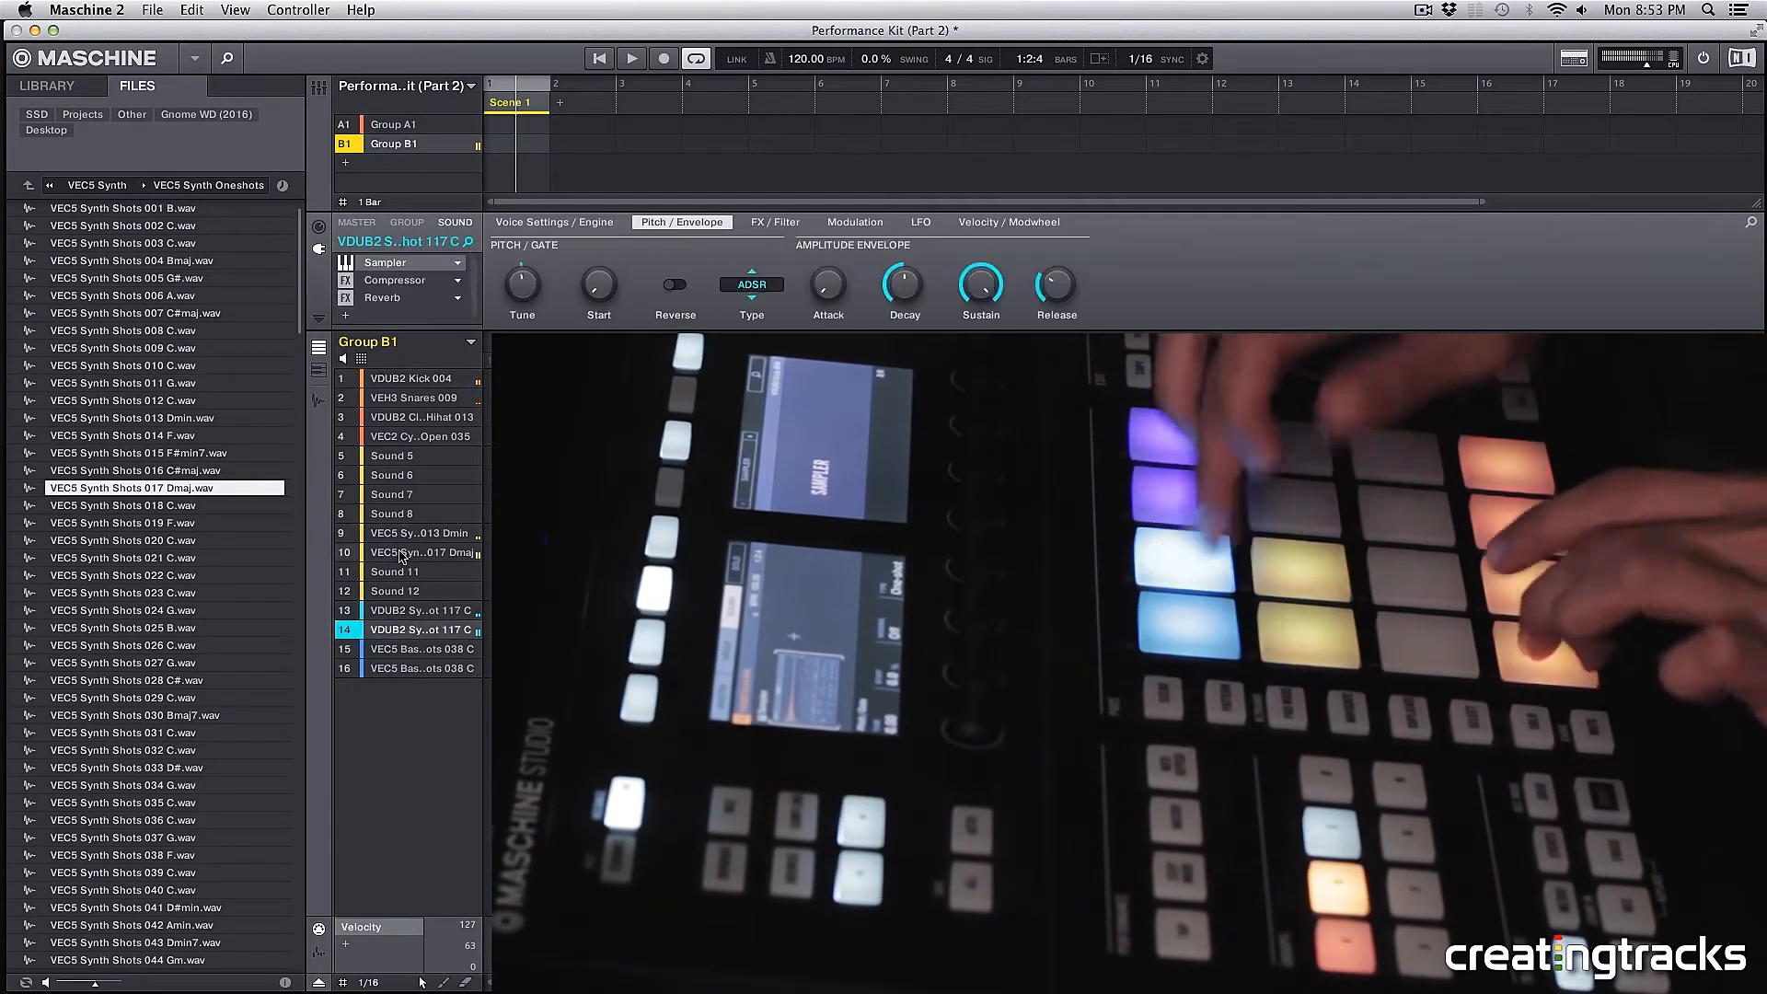
Duplicate the Dmin and Dmaj sounds from slots 9 and 10 onto slots 11 and 12.
click(395, 609)
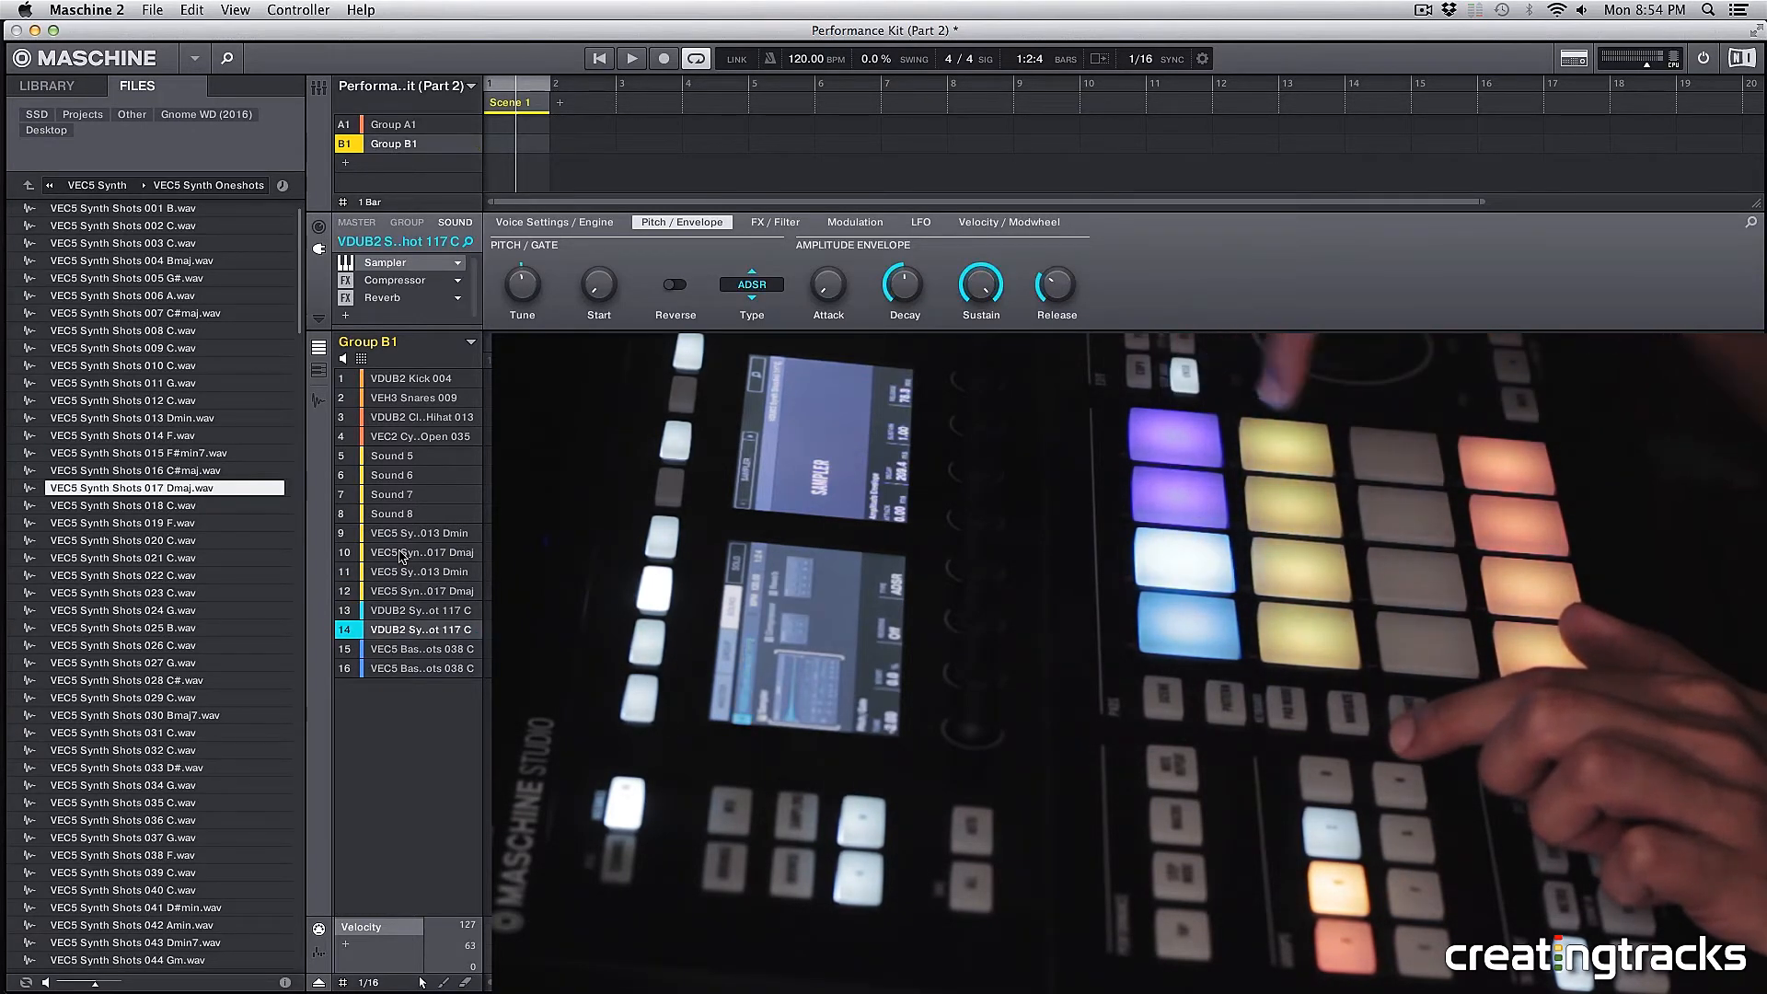
click(423, 591)
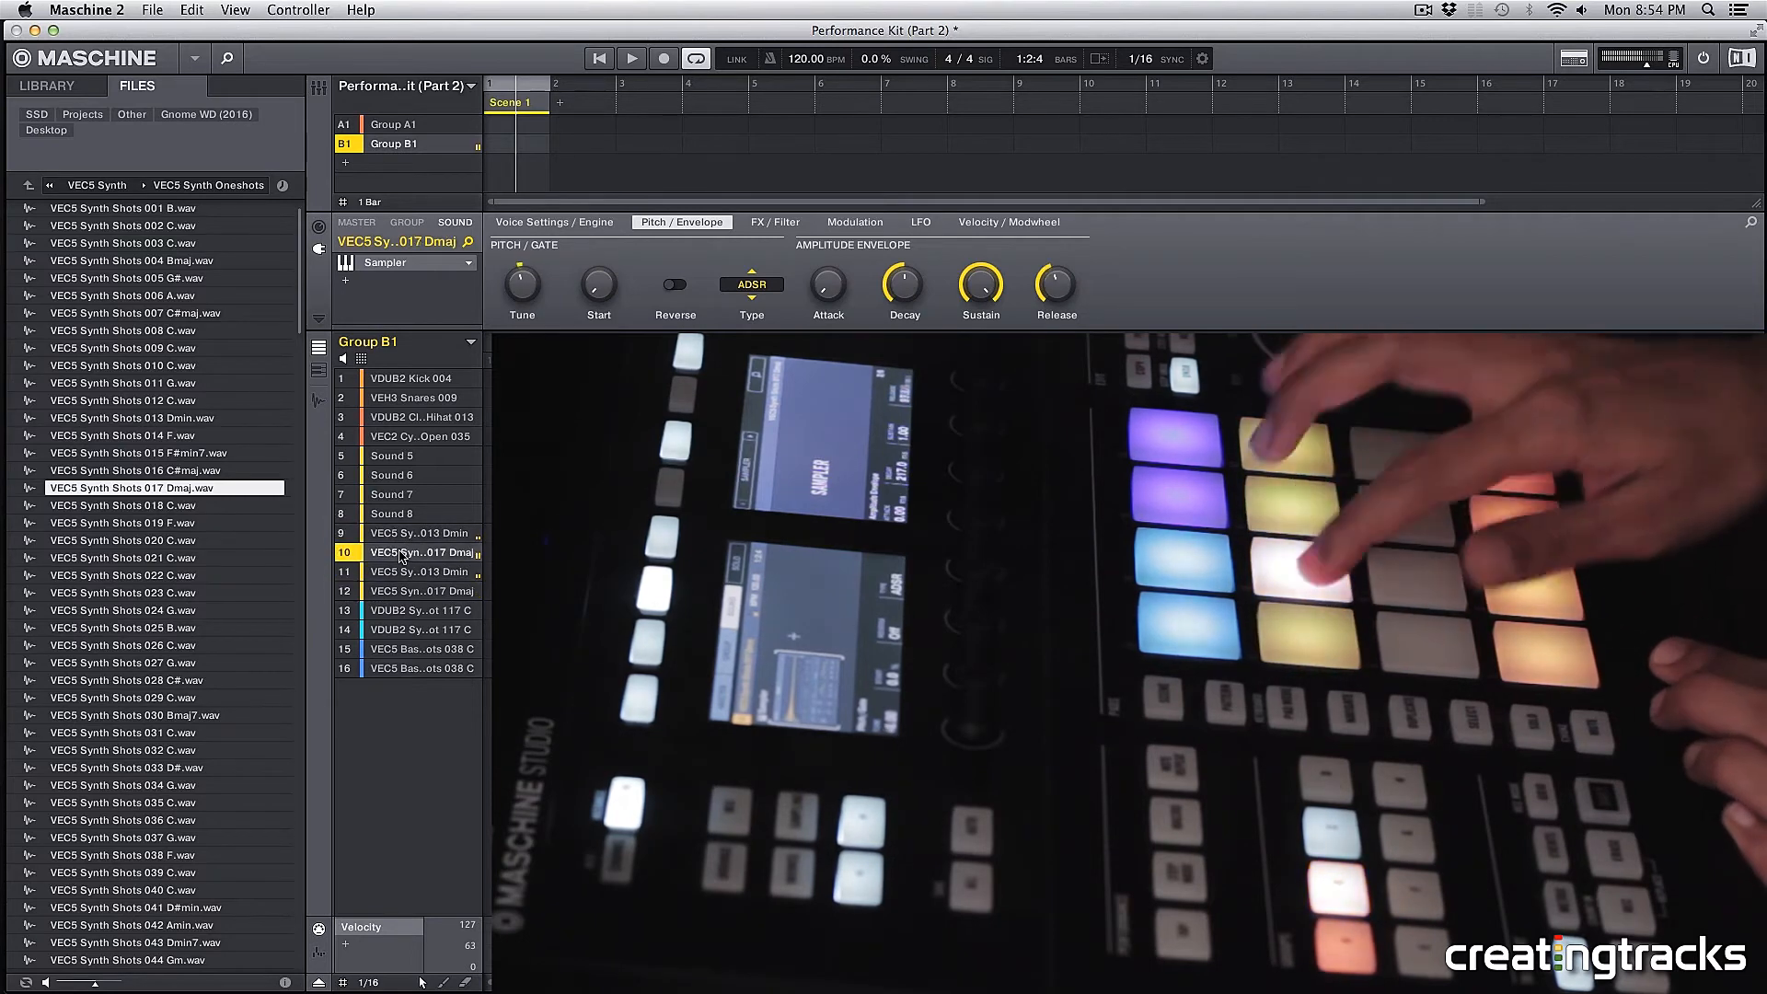
click(420, 647)
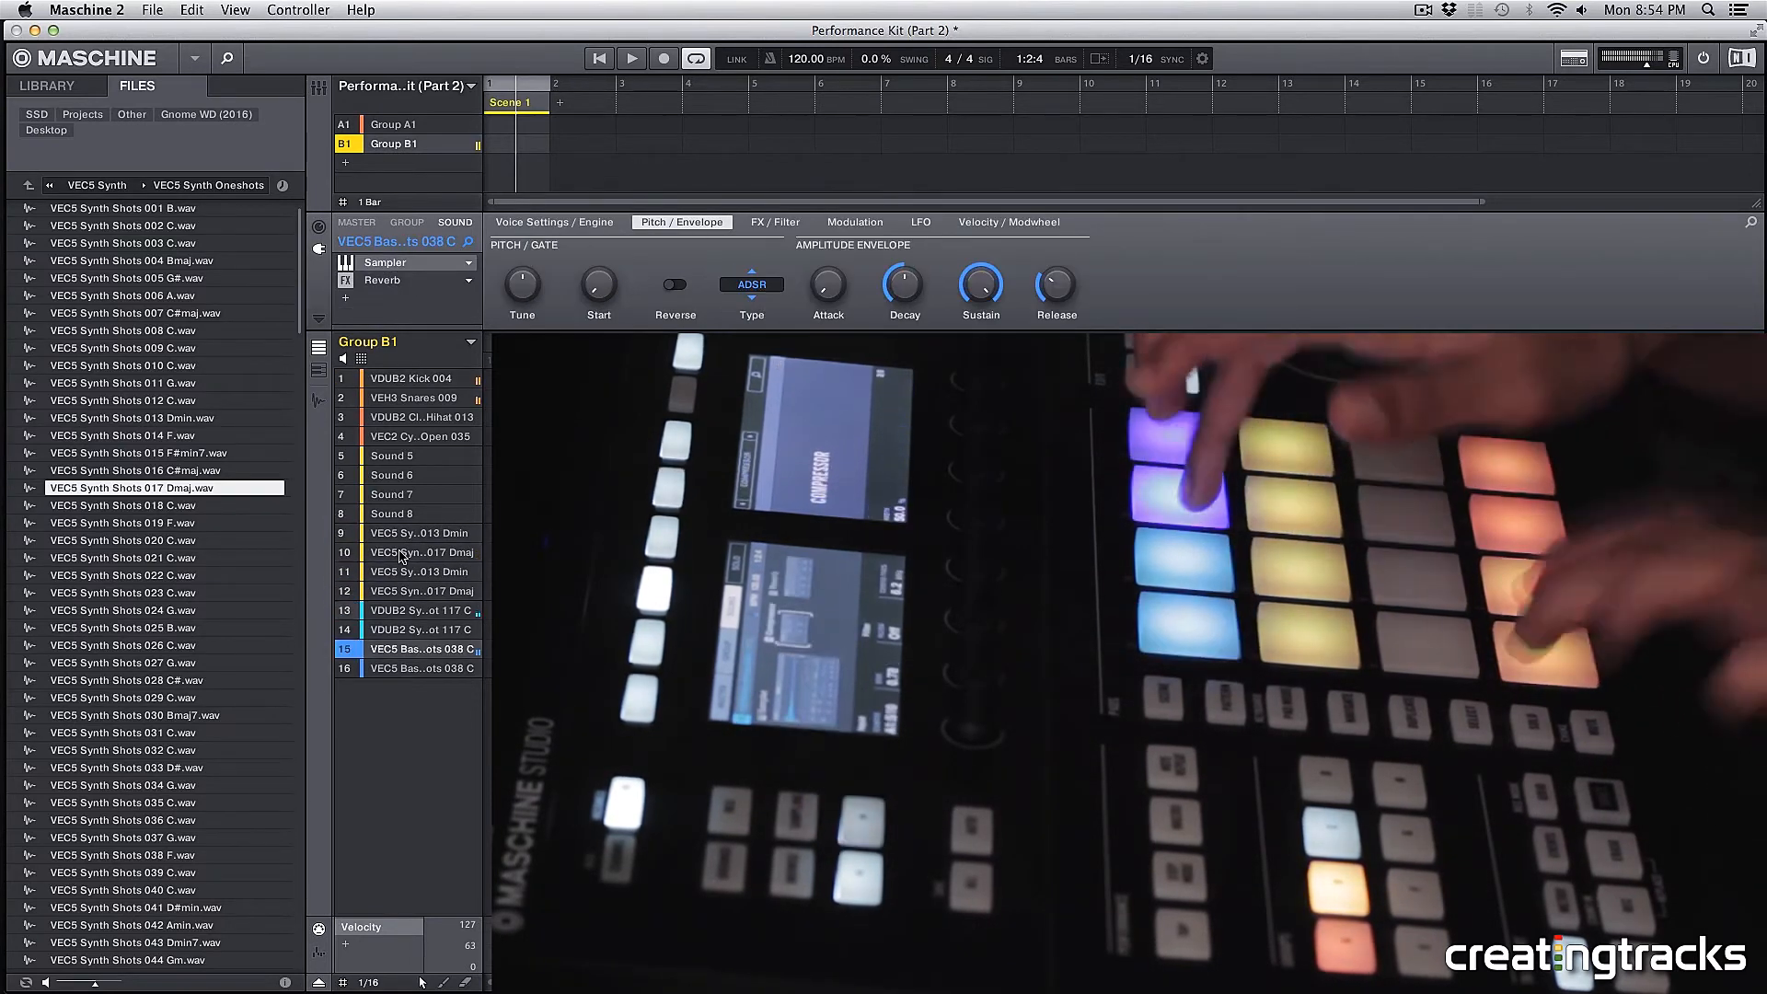
click(423, 668)
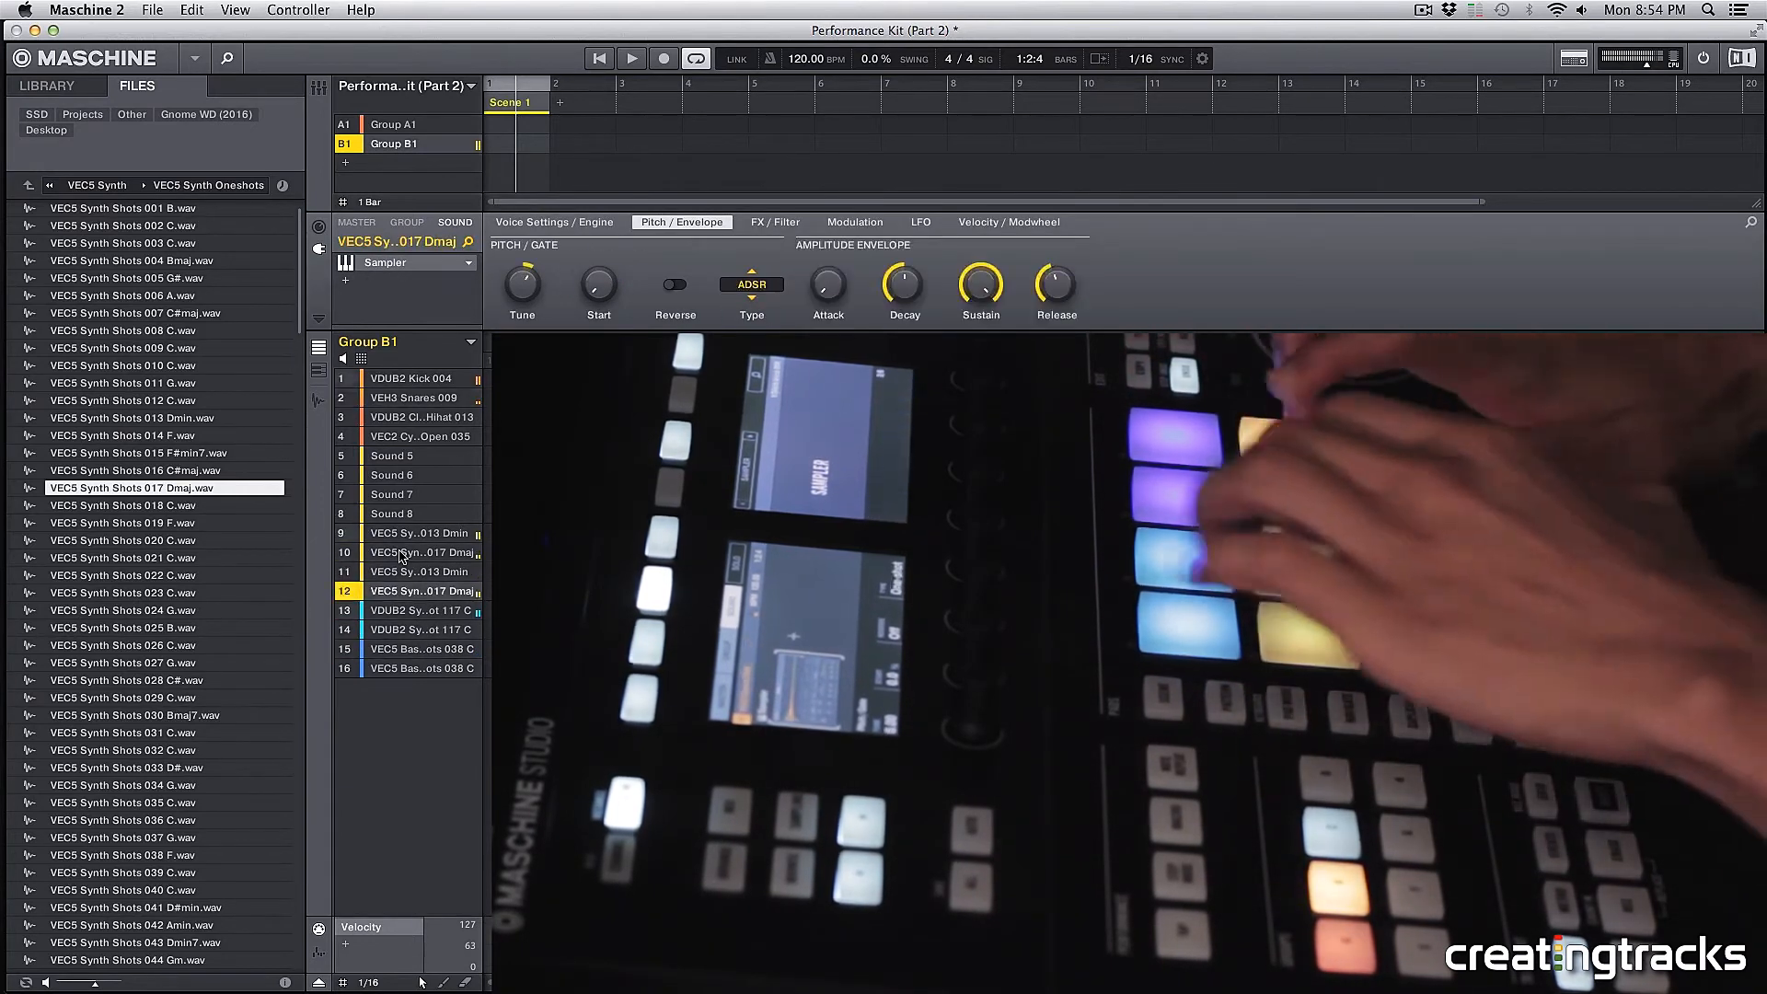
click(413, 397)
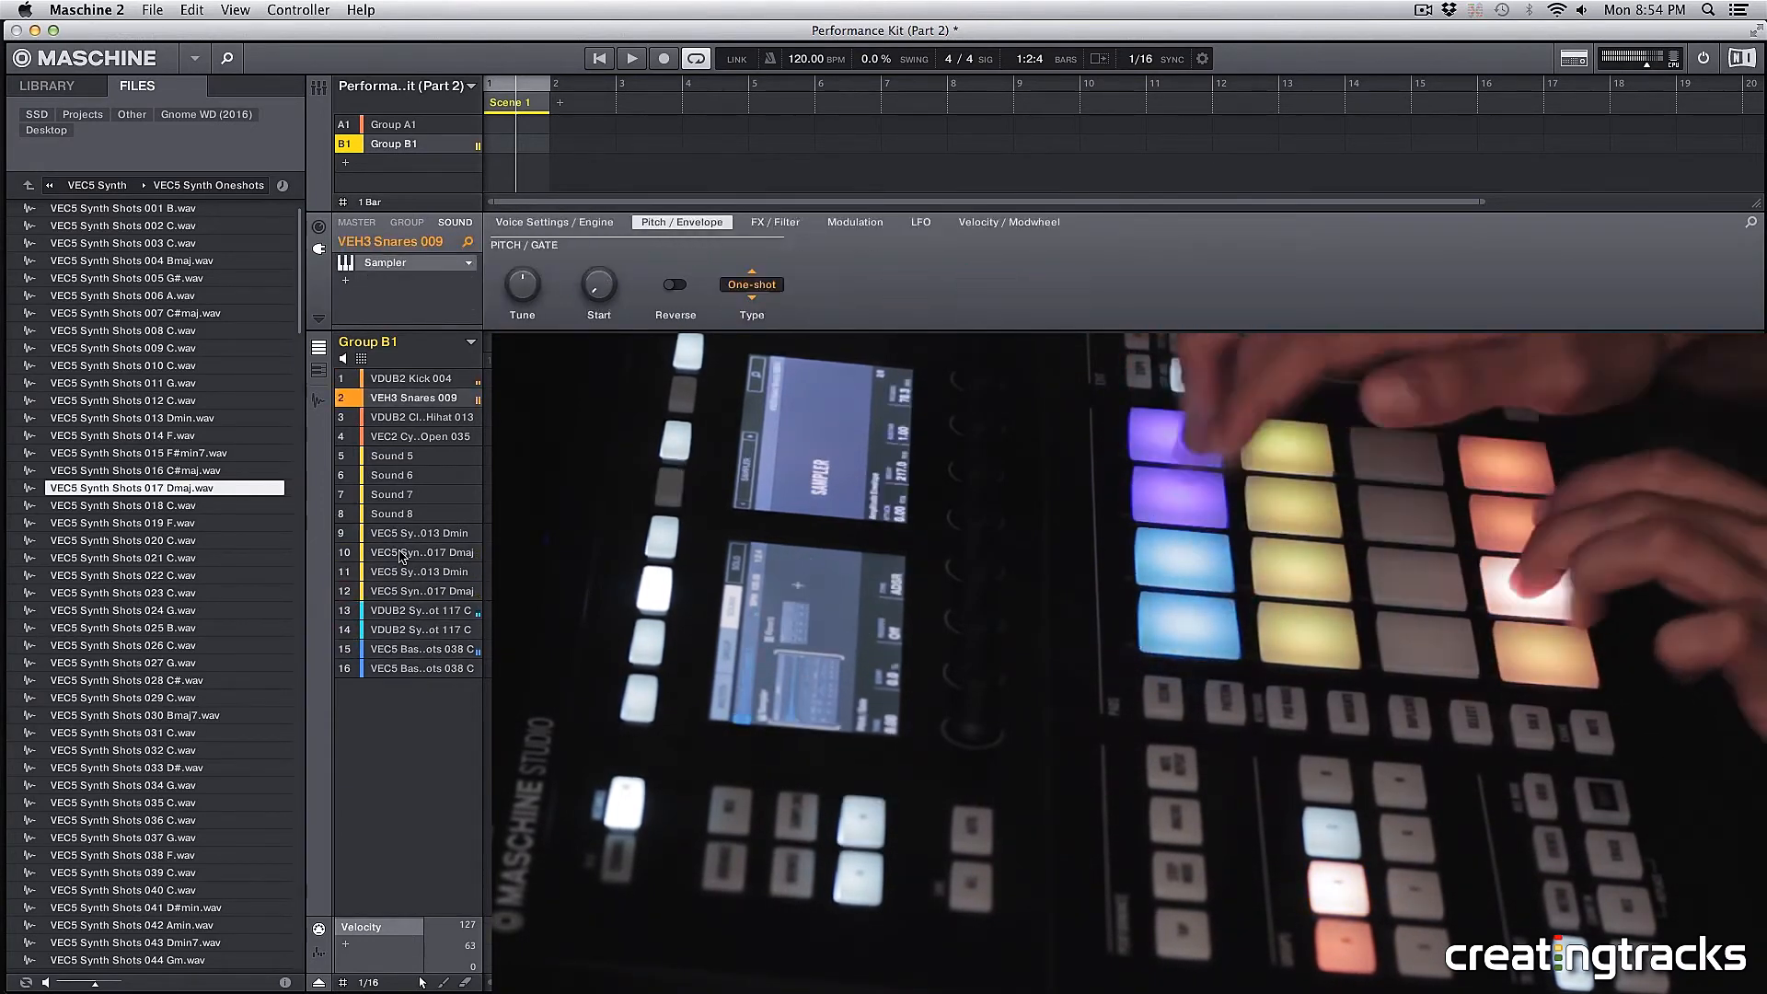
click(417, 532)
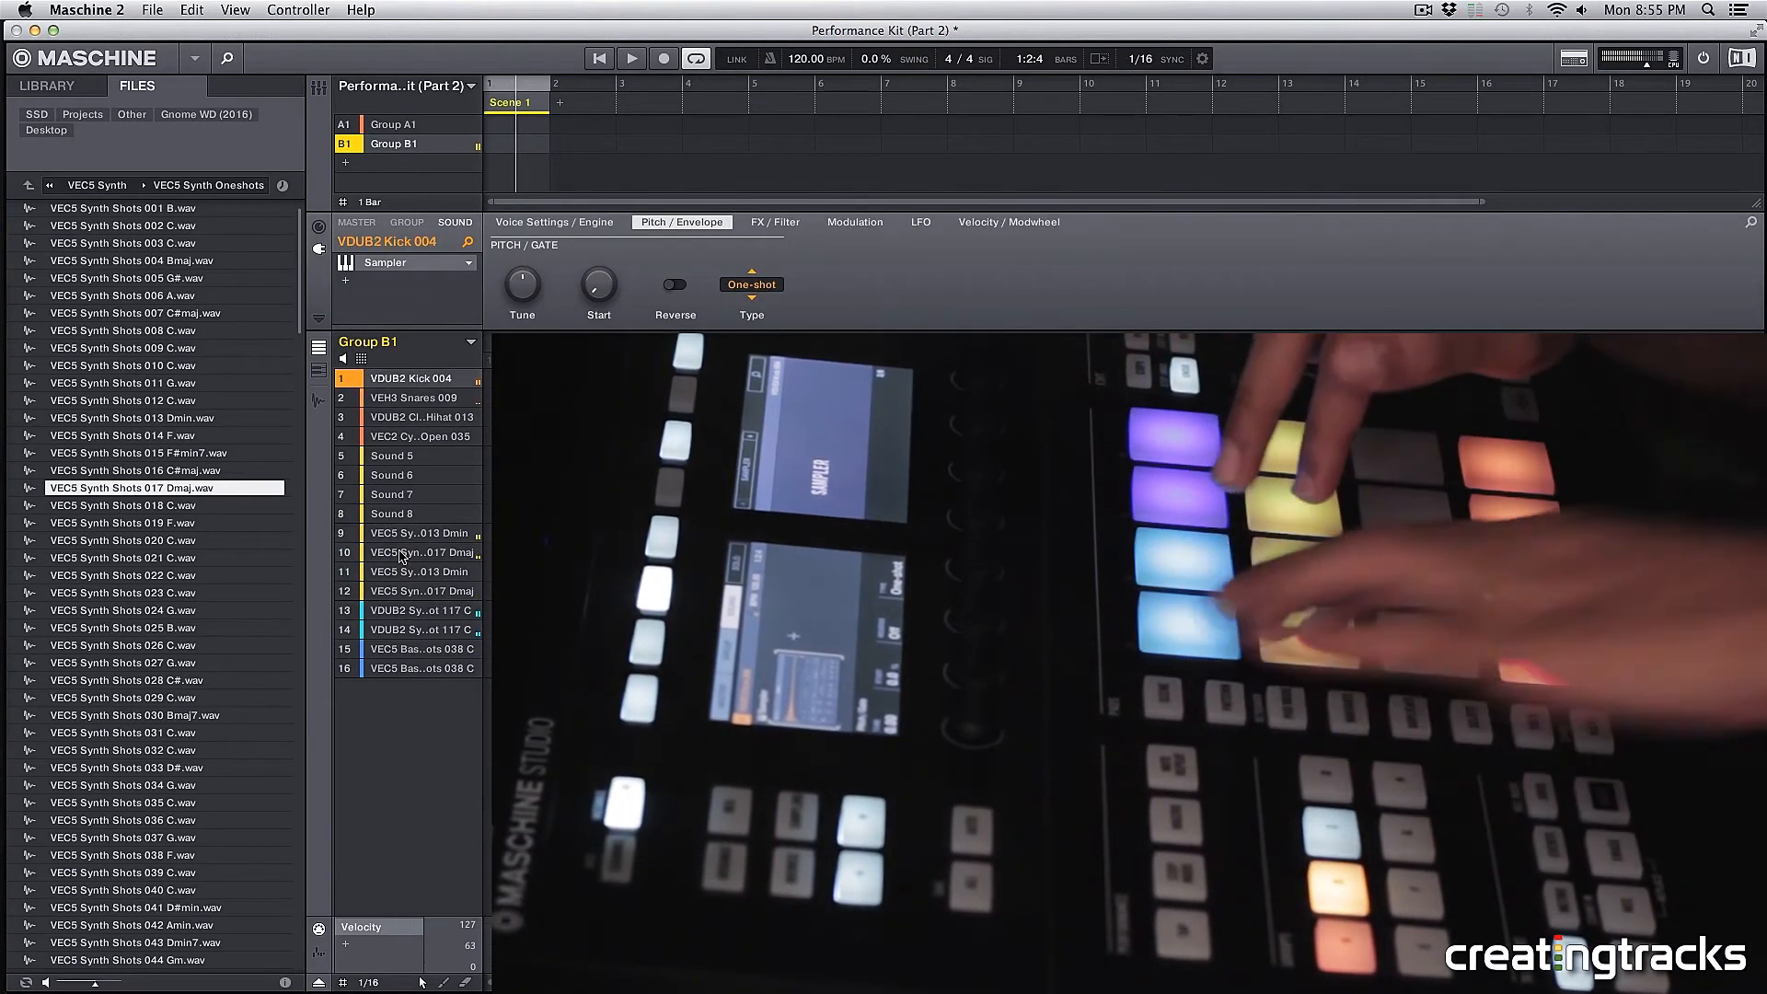
click(406, 533)
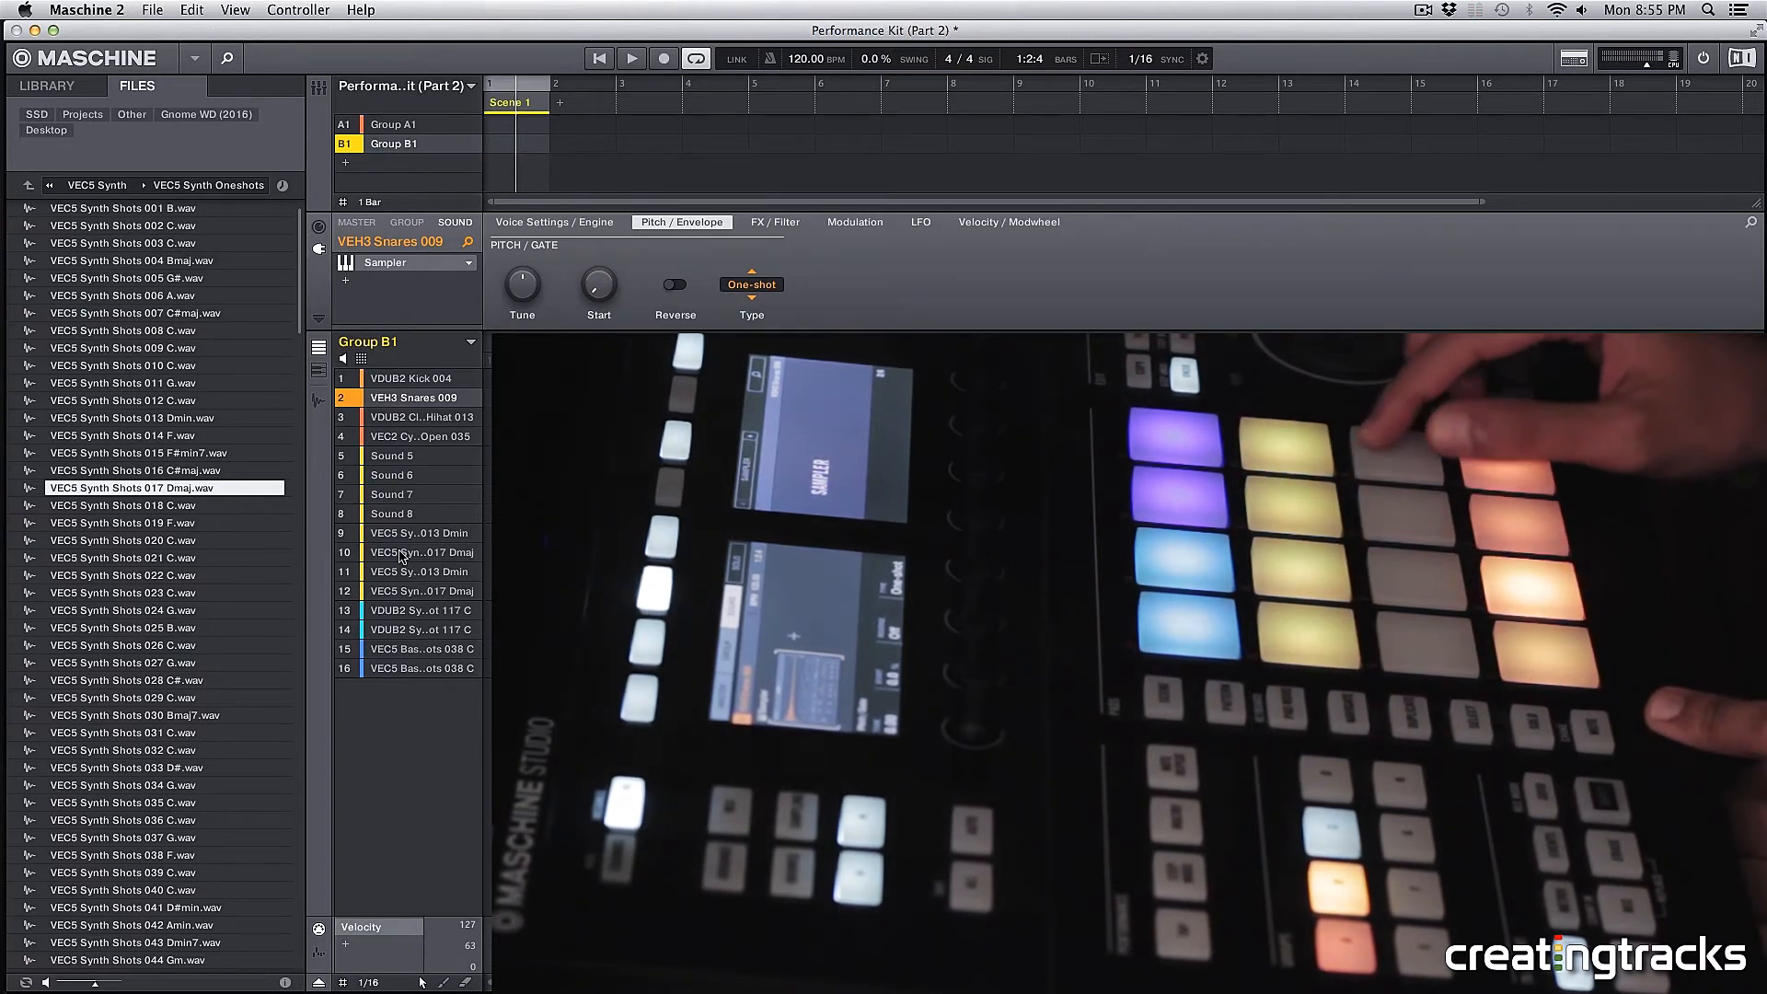
Scroll the Files browser and load VEC5 Synth Shots 099 Cmin.wav onto Sound 11.
scroll(down, 3)
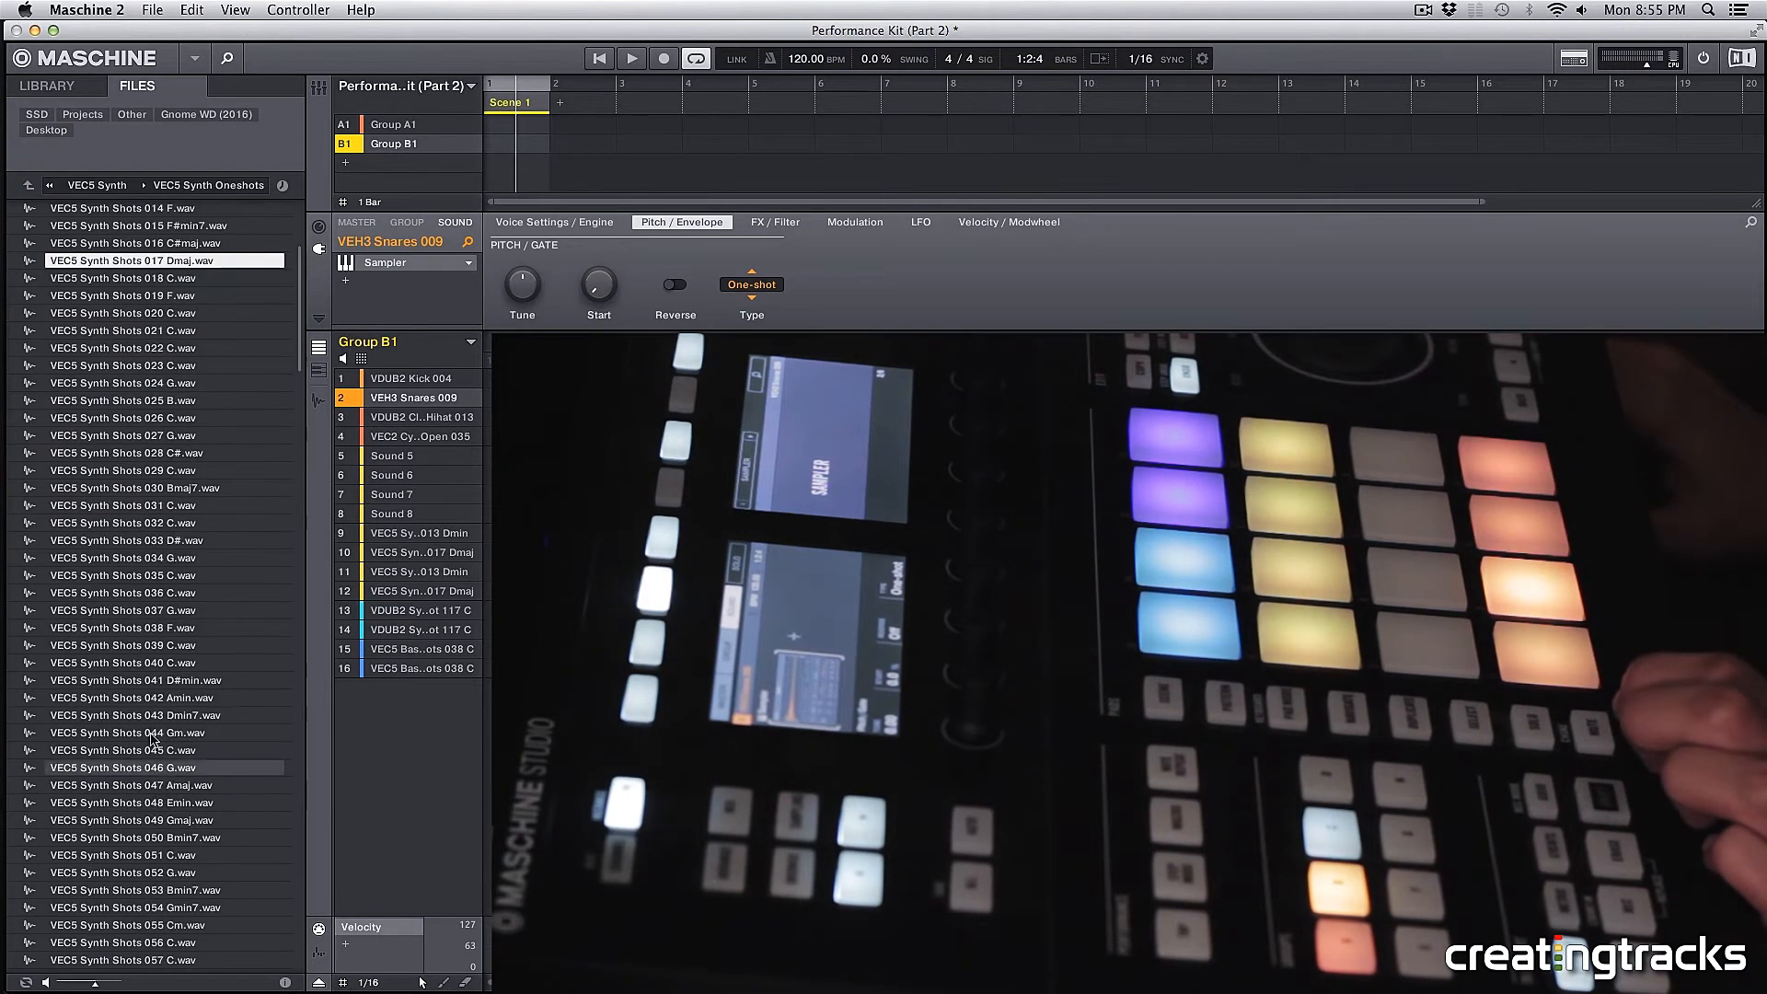
scroll(down, 3)
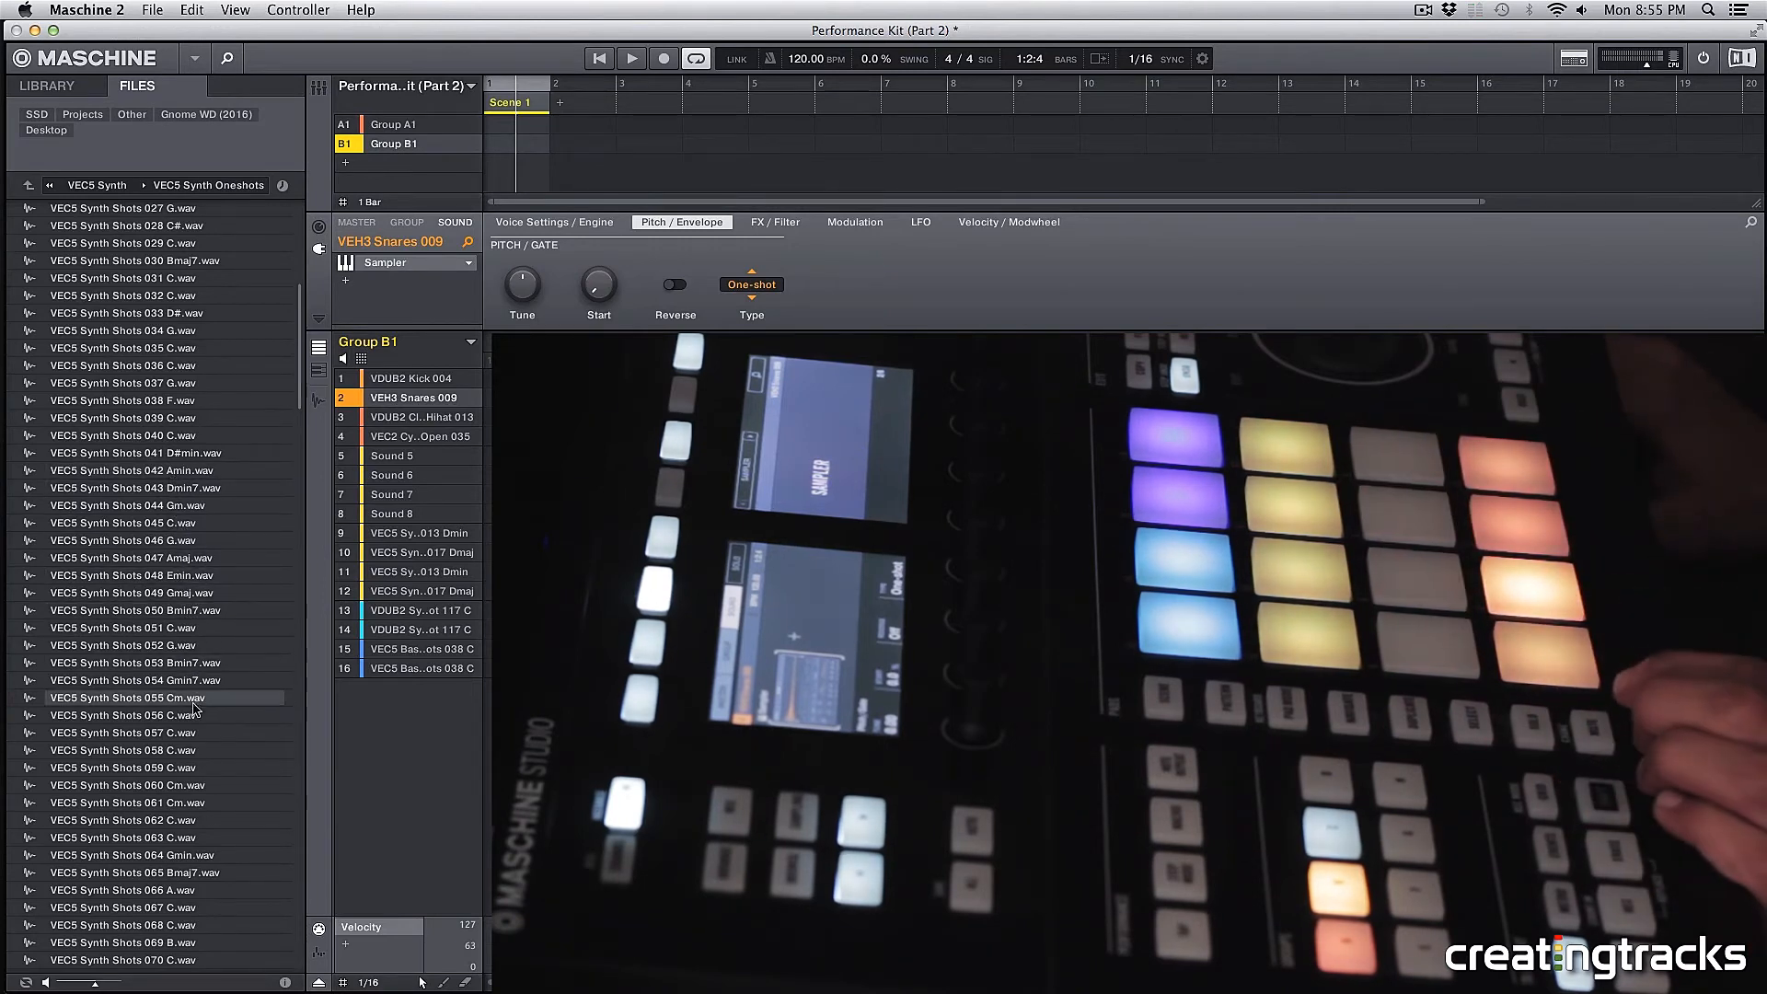
scroll(down, 3)
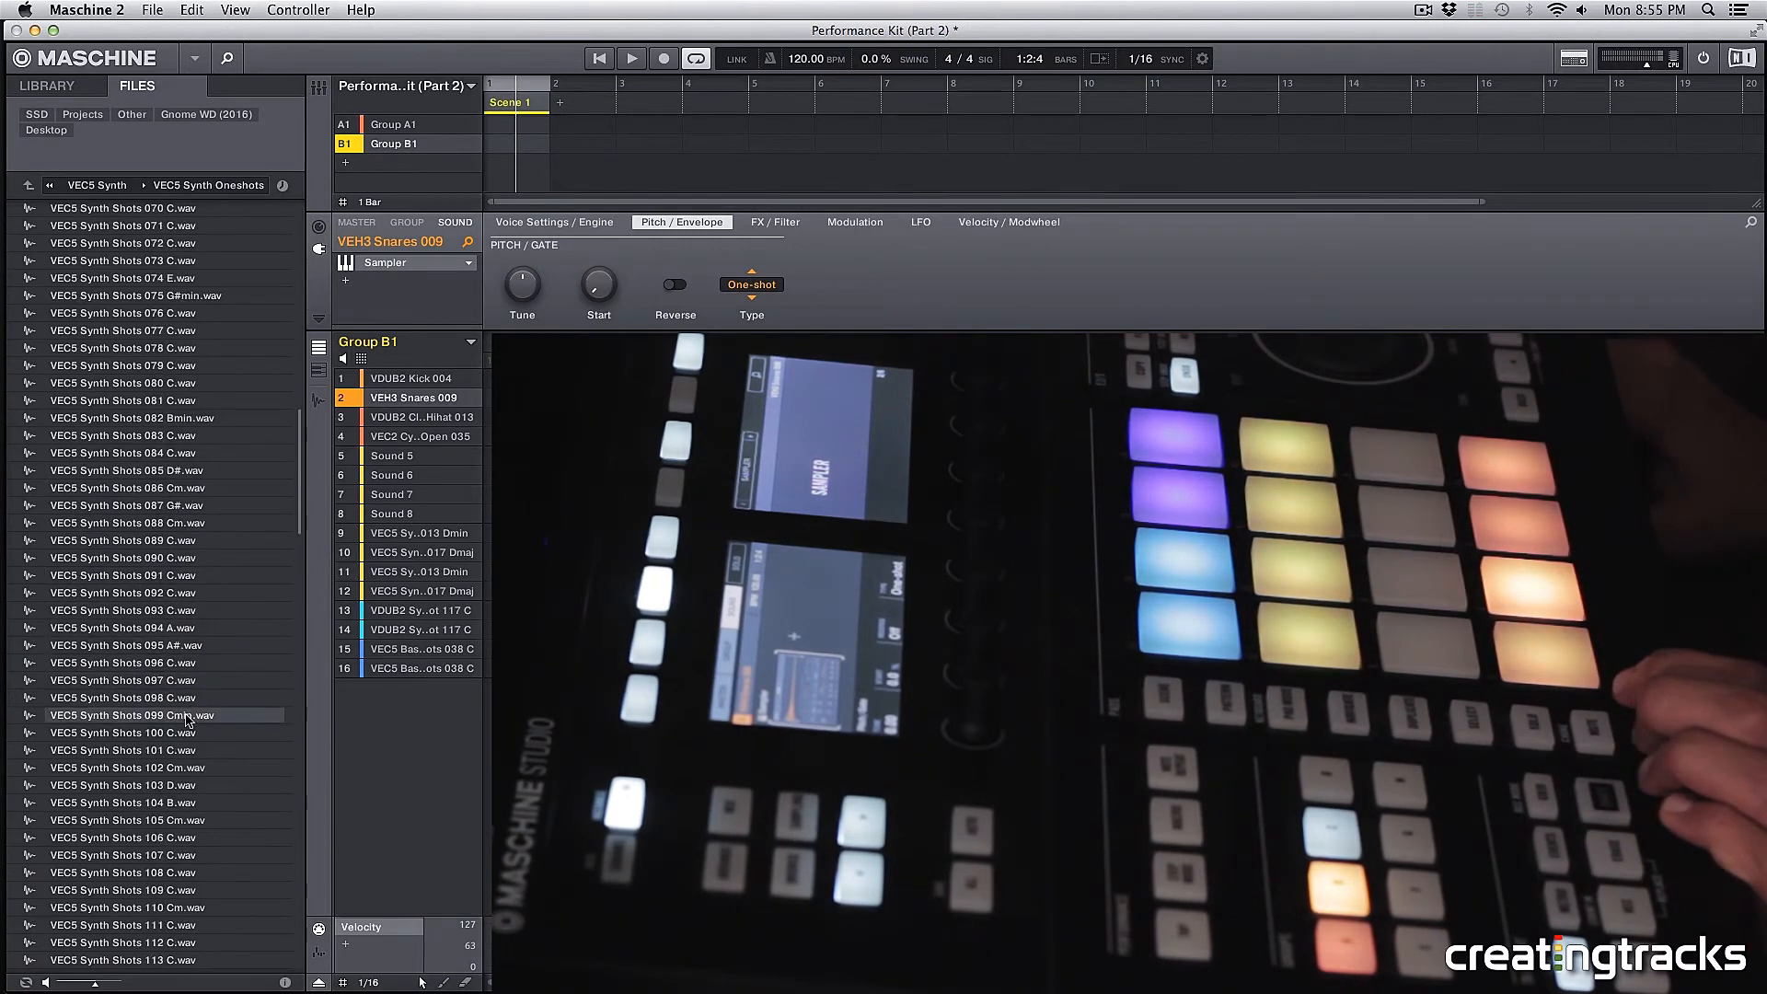
click(121, 714)
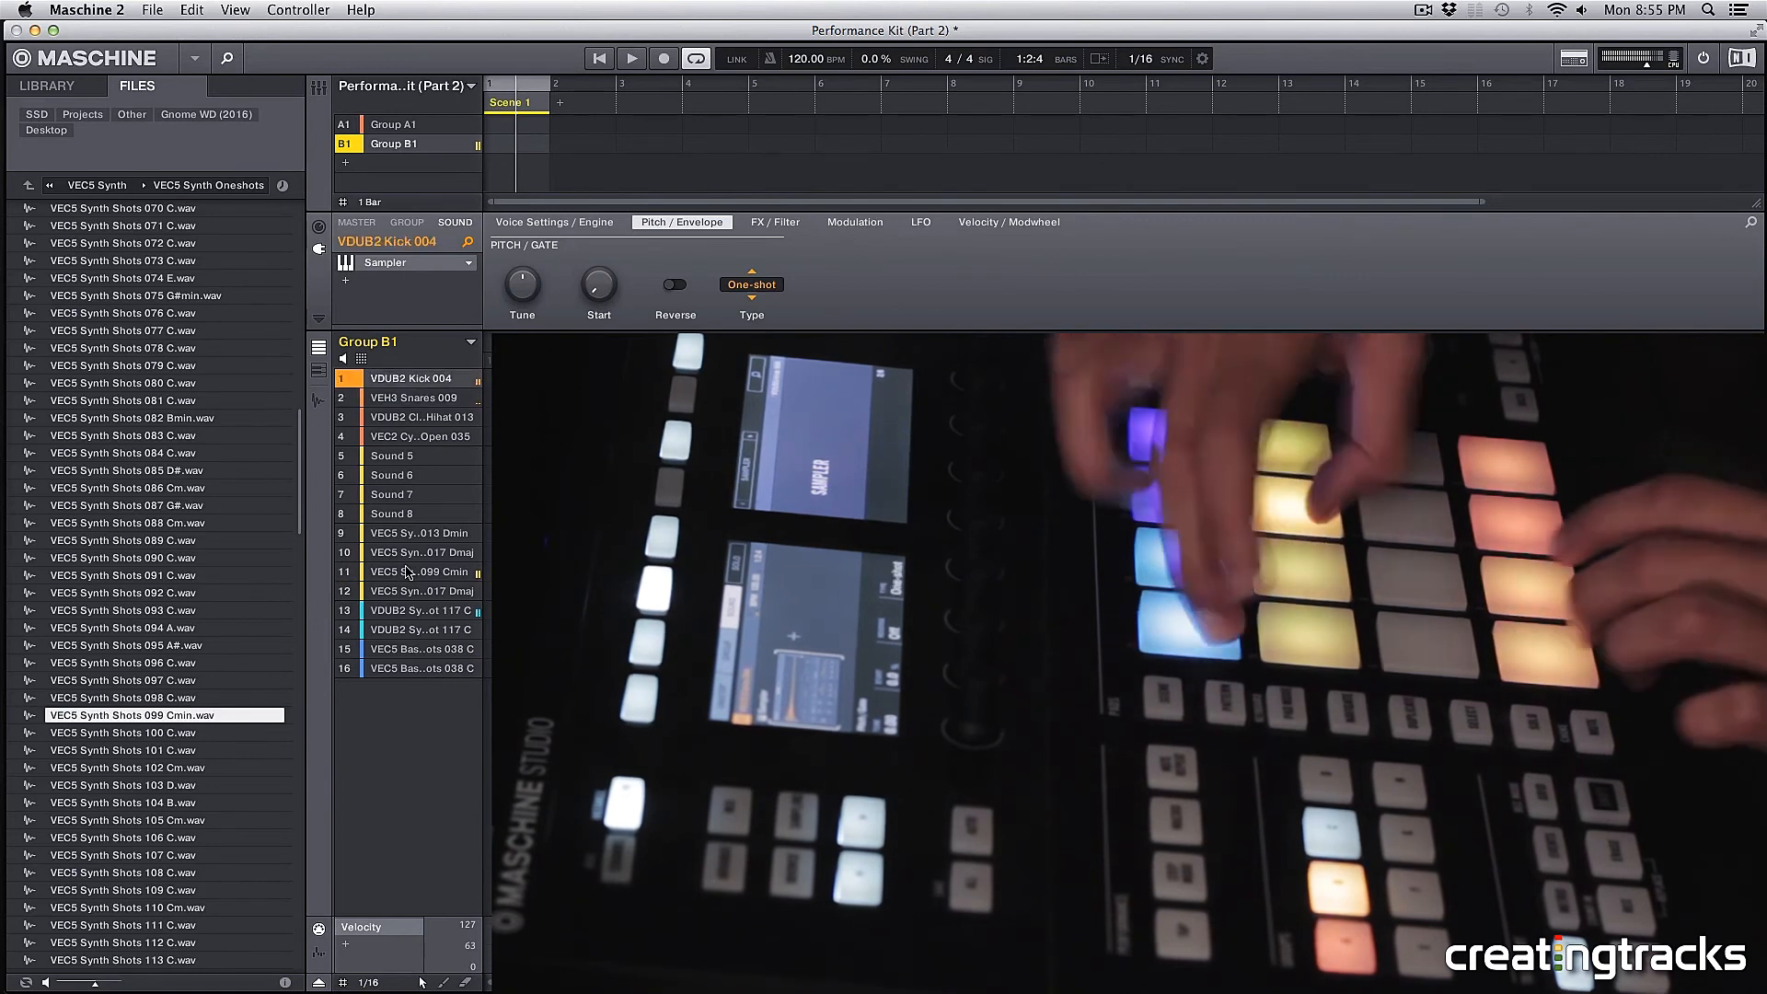
click(422, 571)
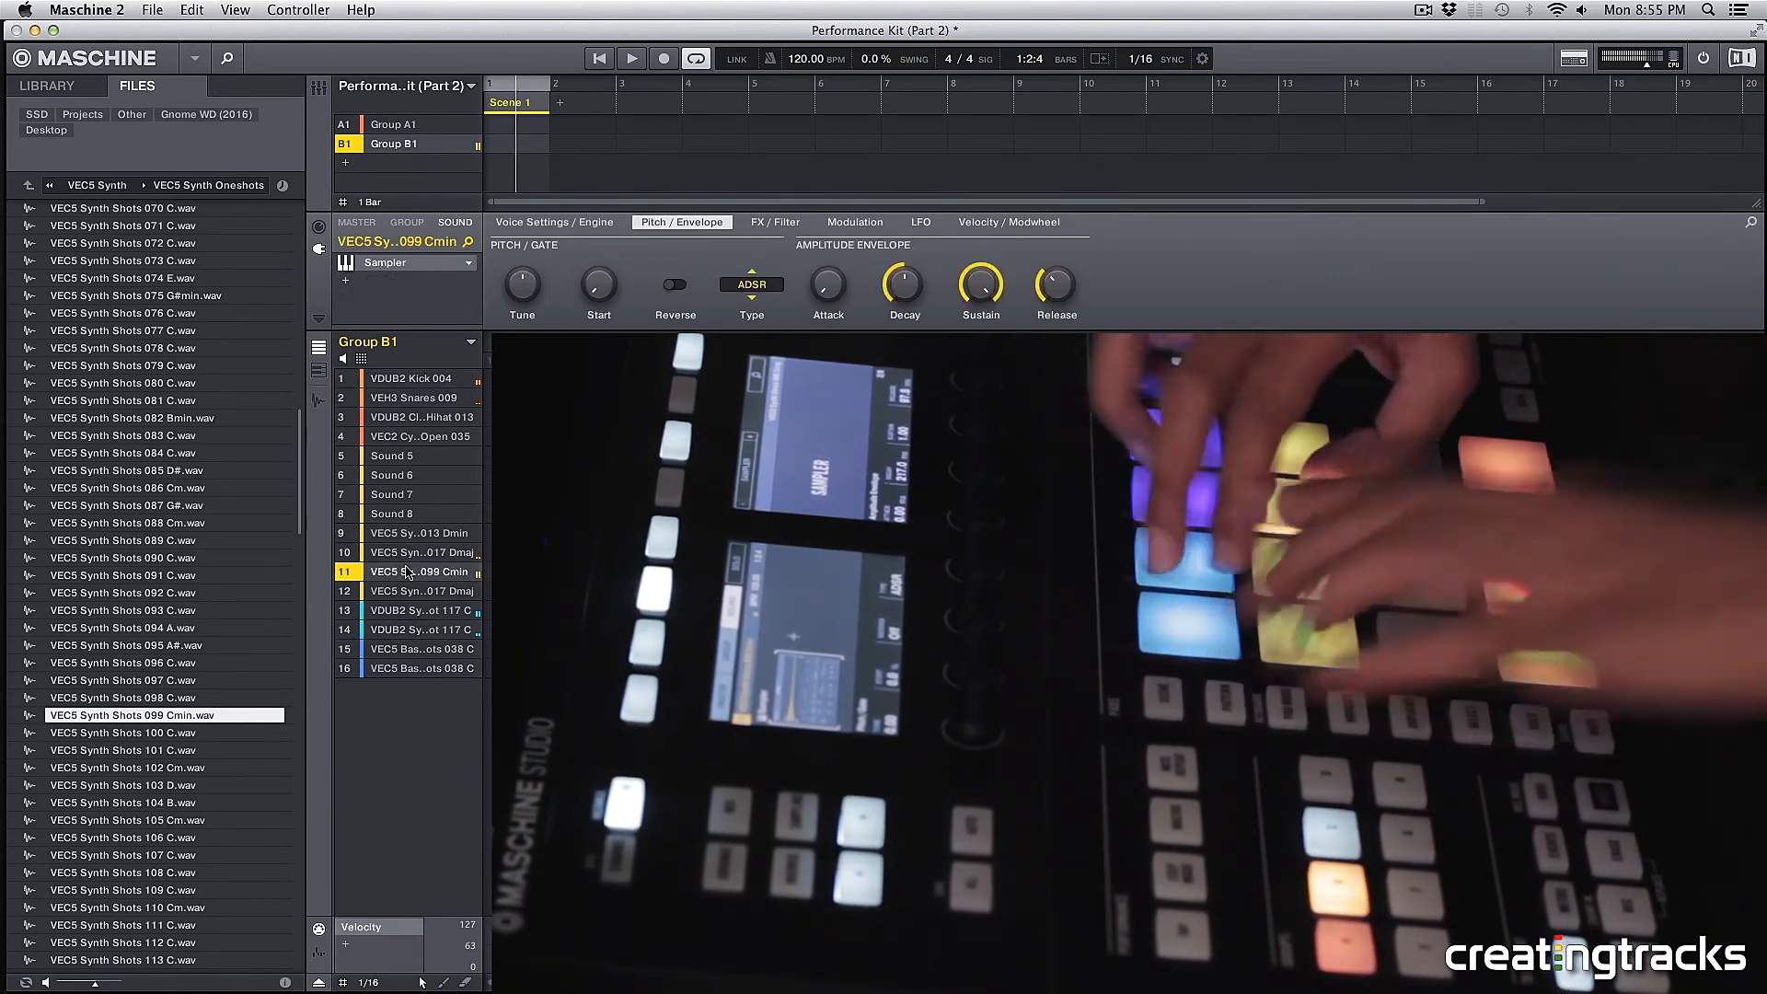
click(412, 377)
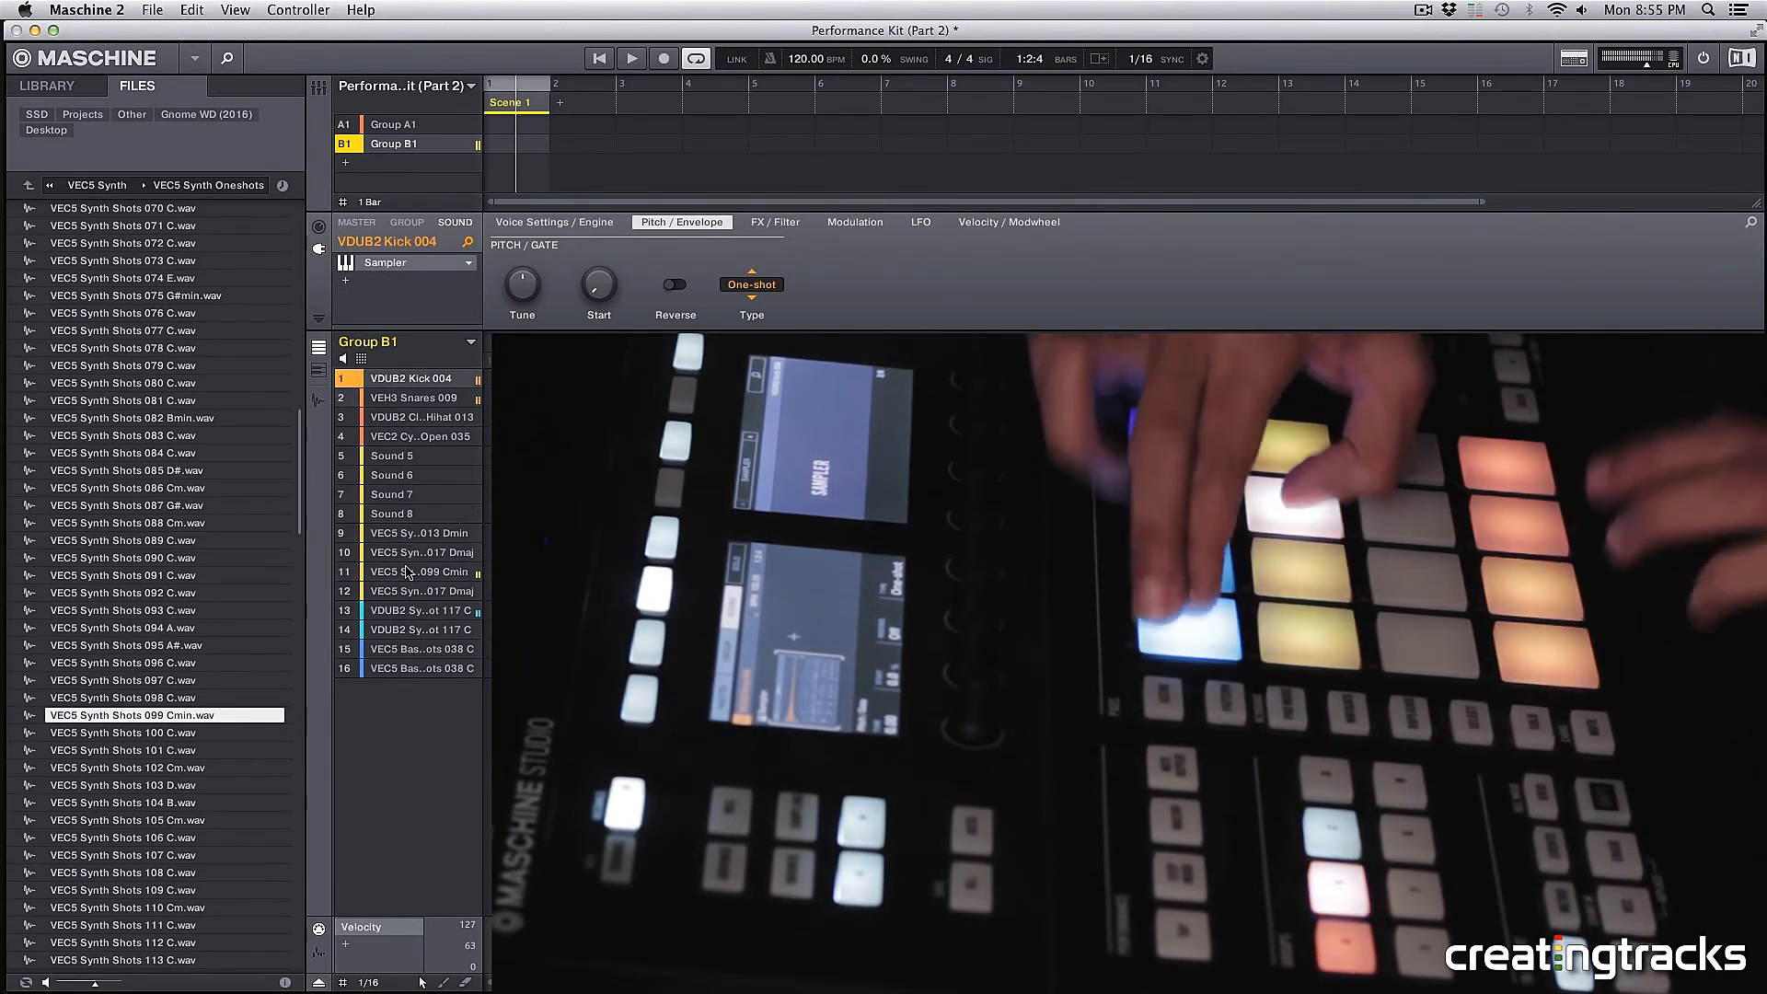
click(417, 572)
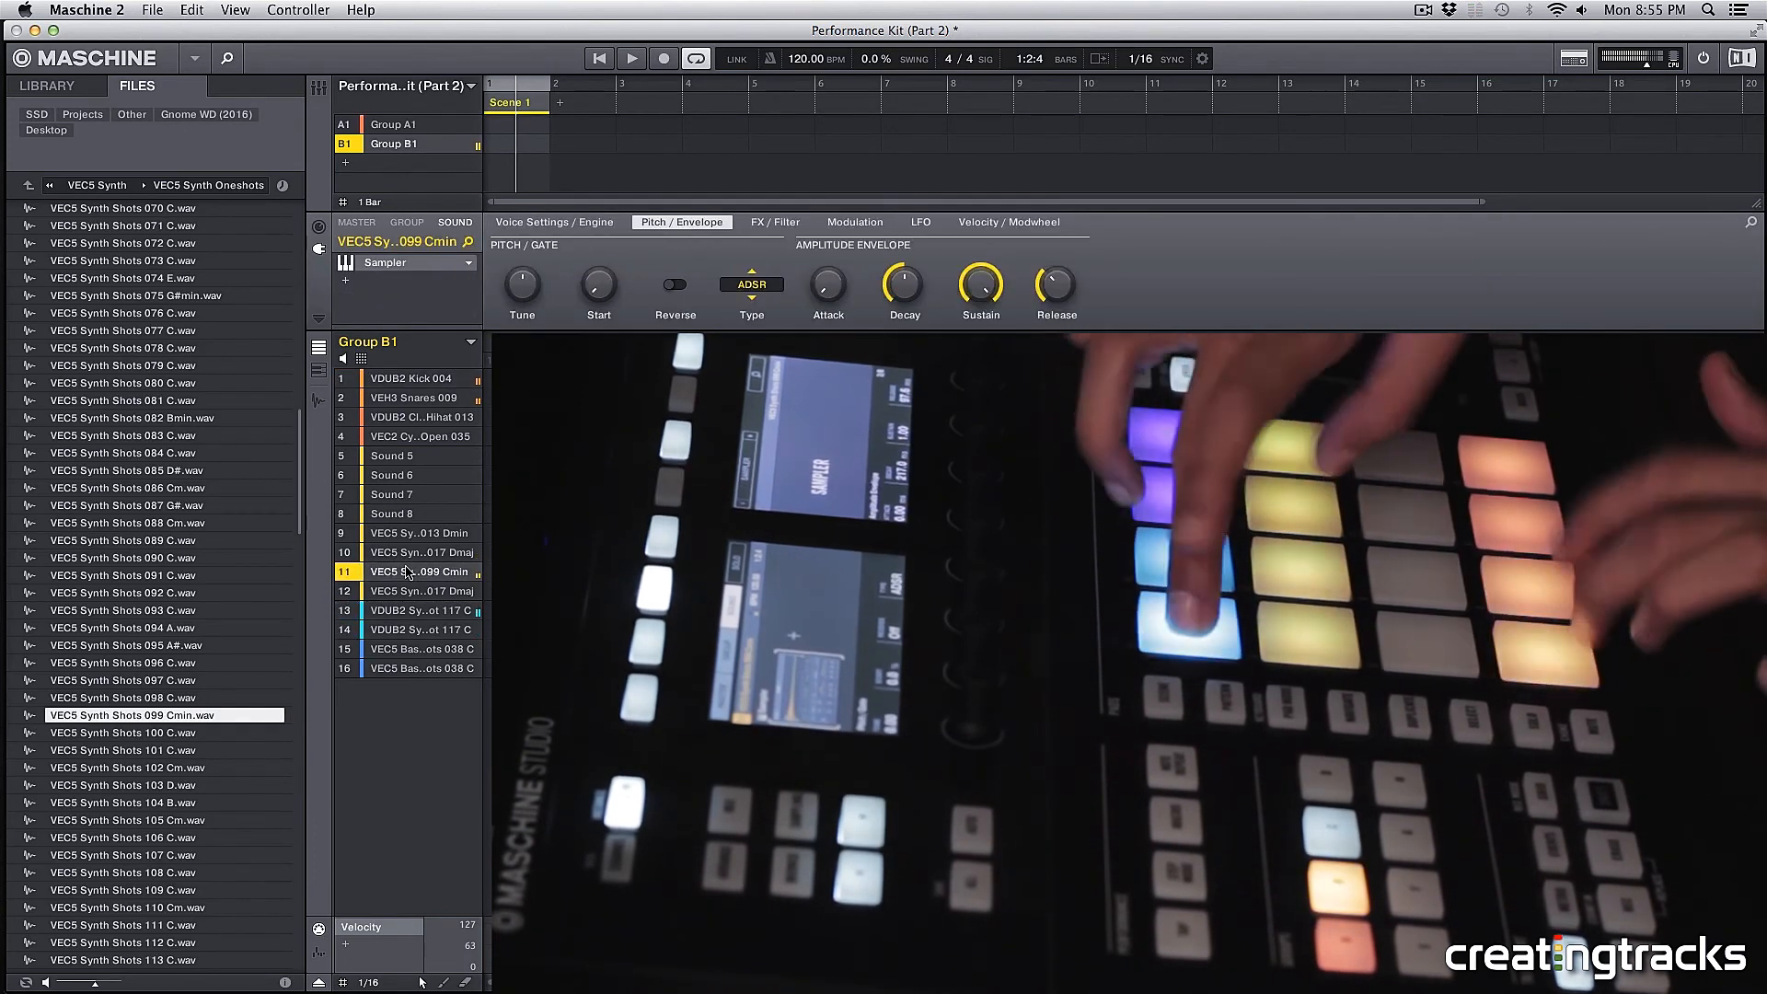
click(411, 397)
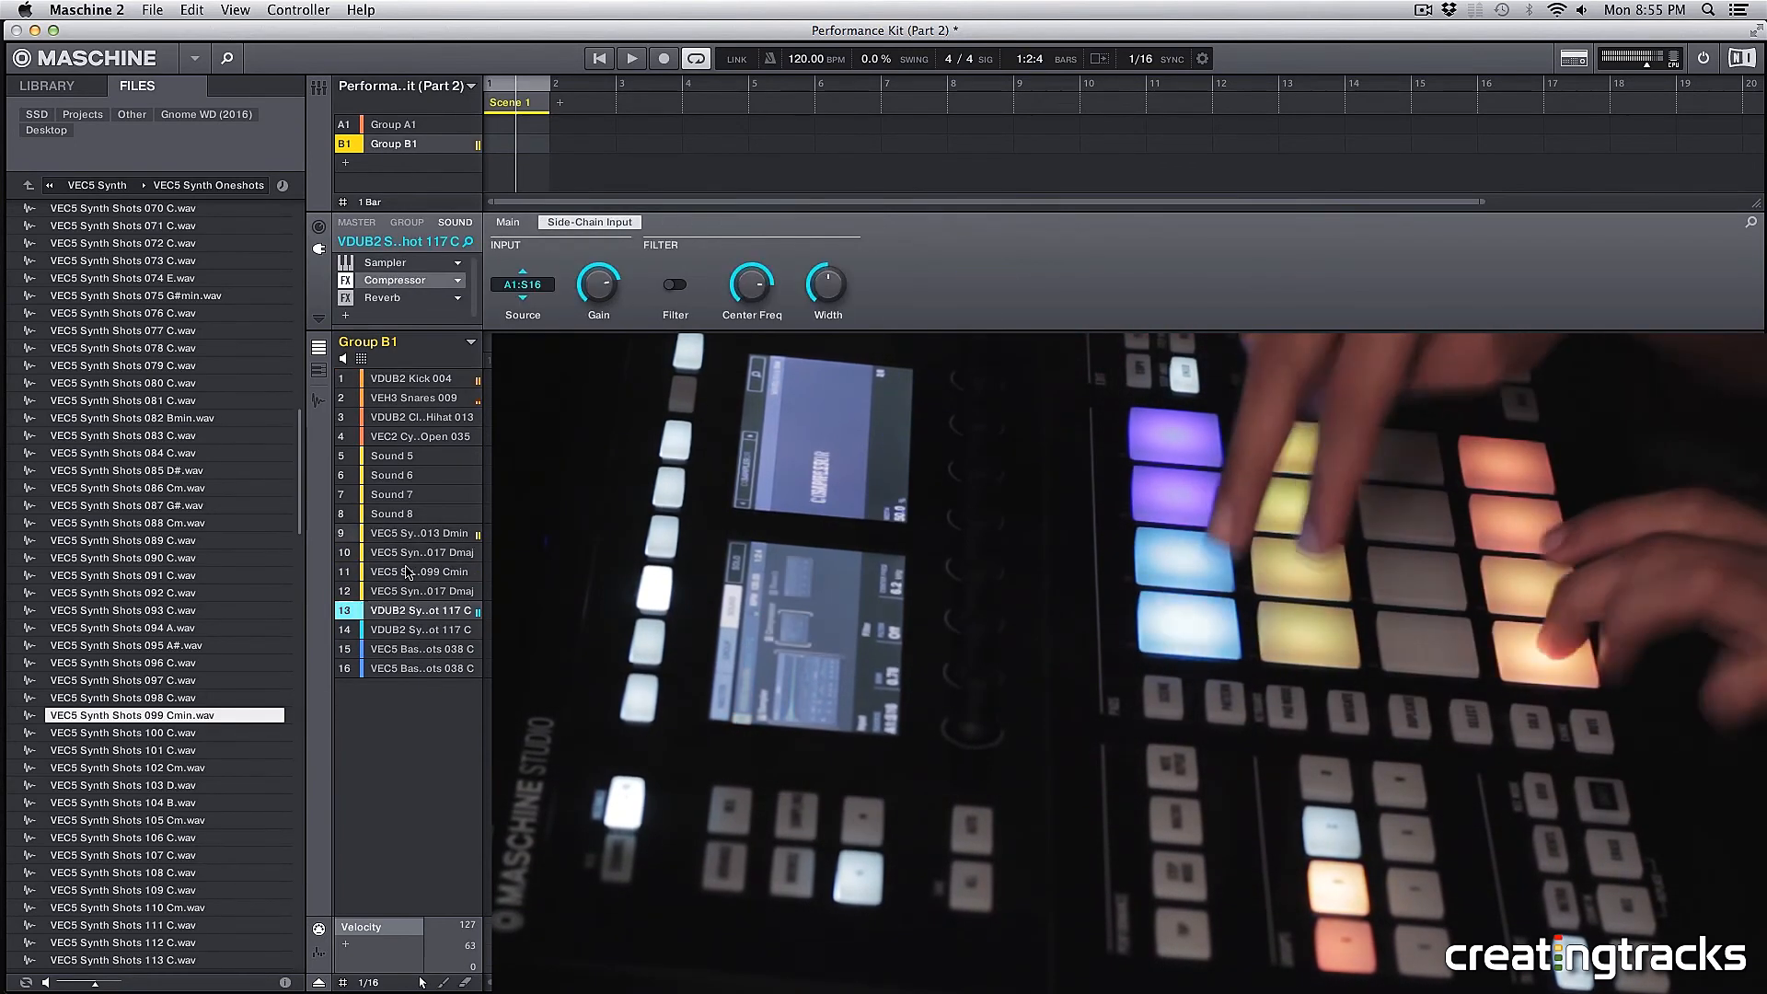
click(411, 377)
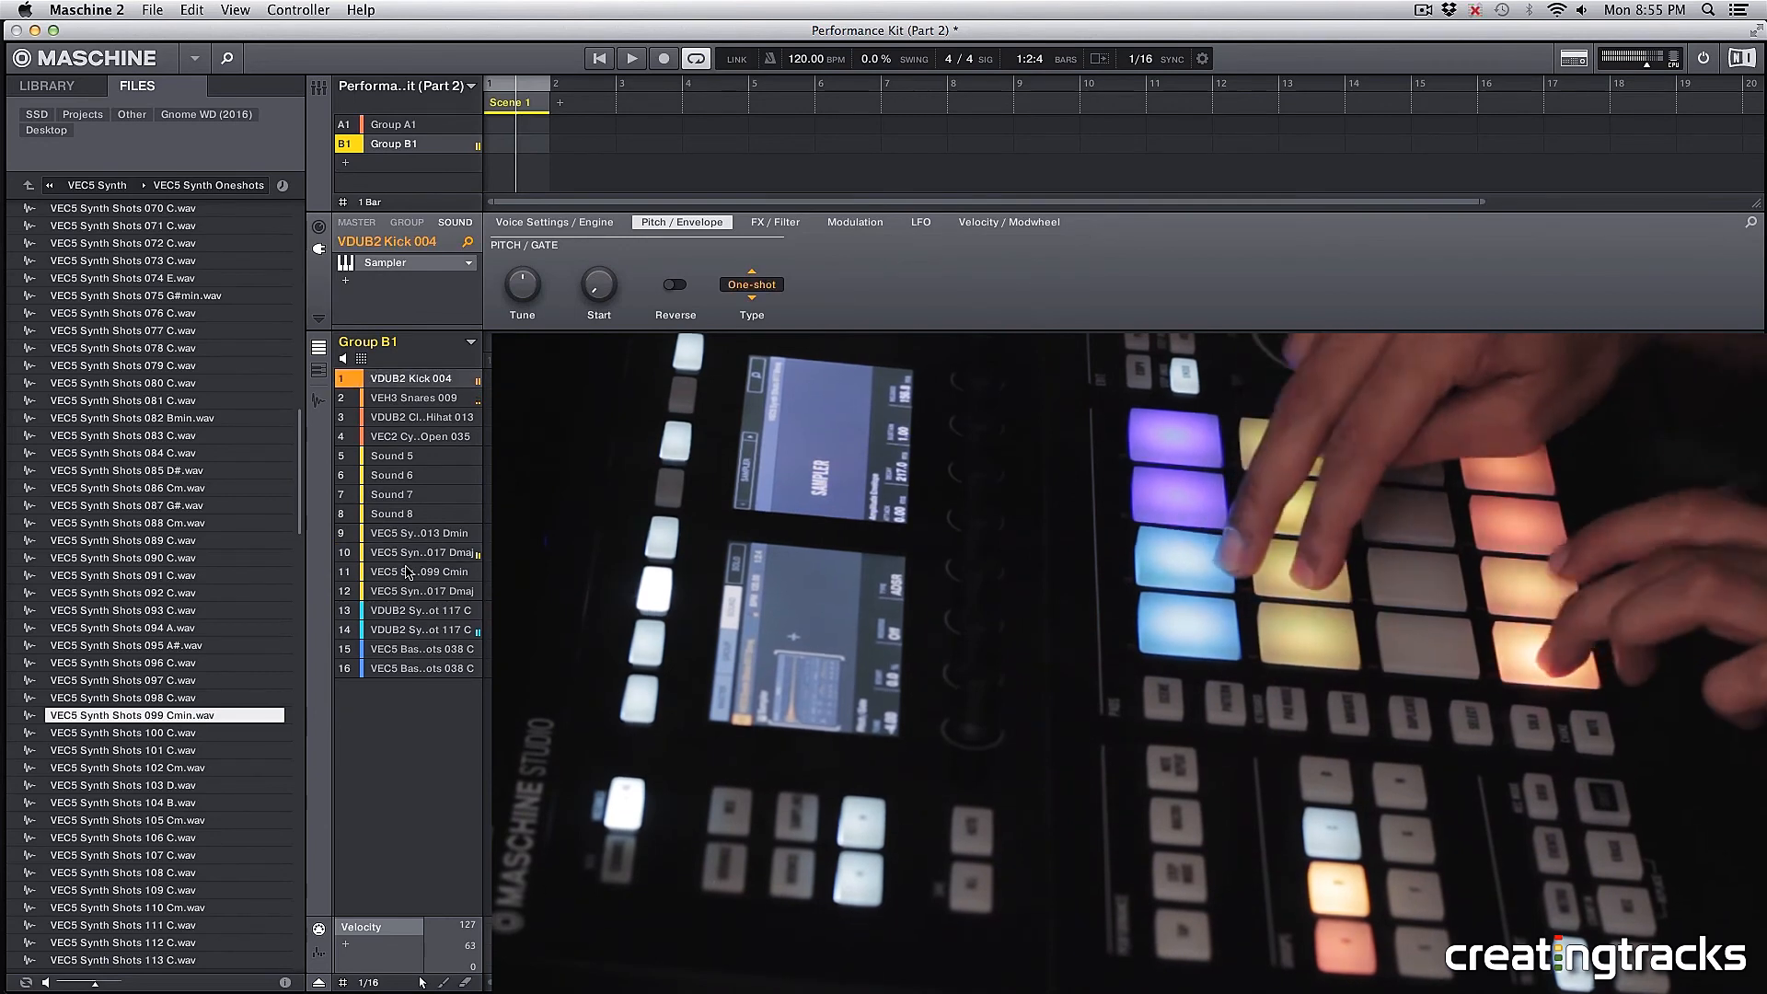